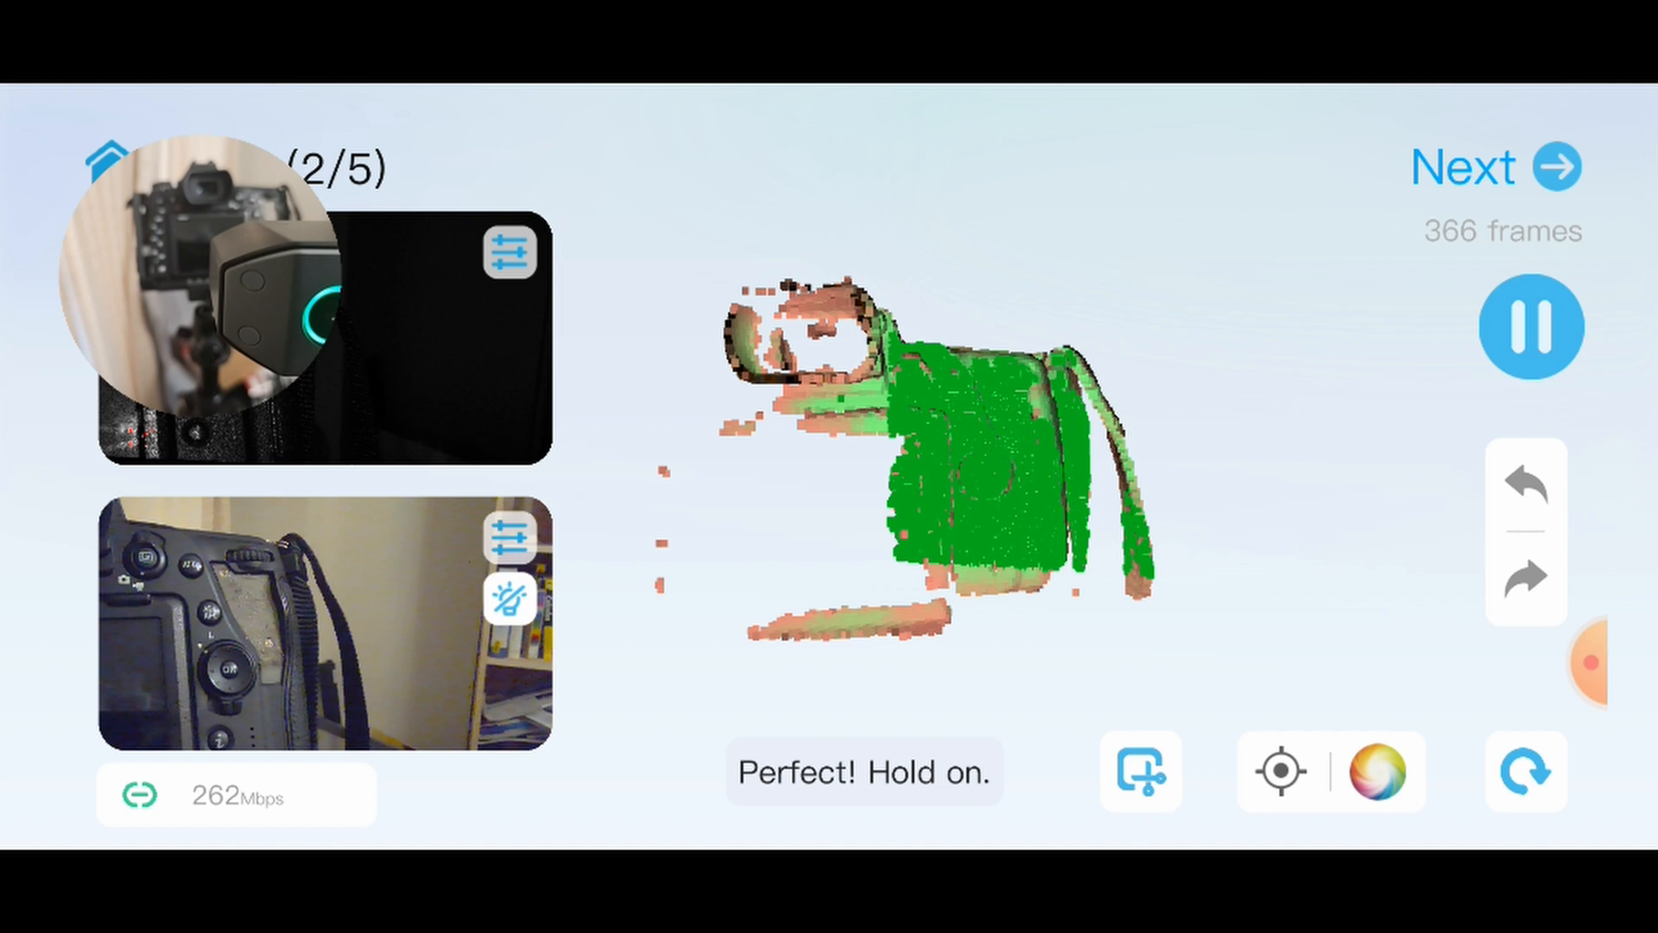
Finish the phone scan and scan the computer's transfer QR code to export it.
{"action": "left_click", "coordinate": [1530, 326]}
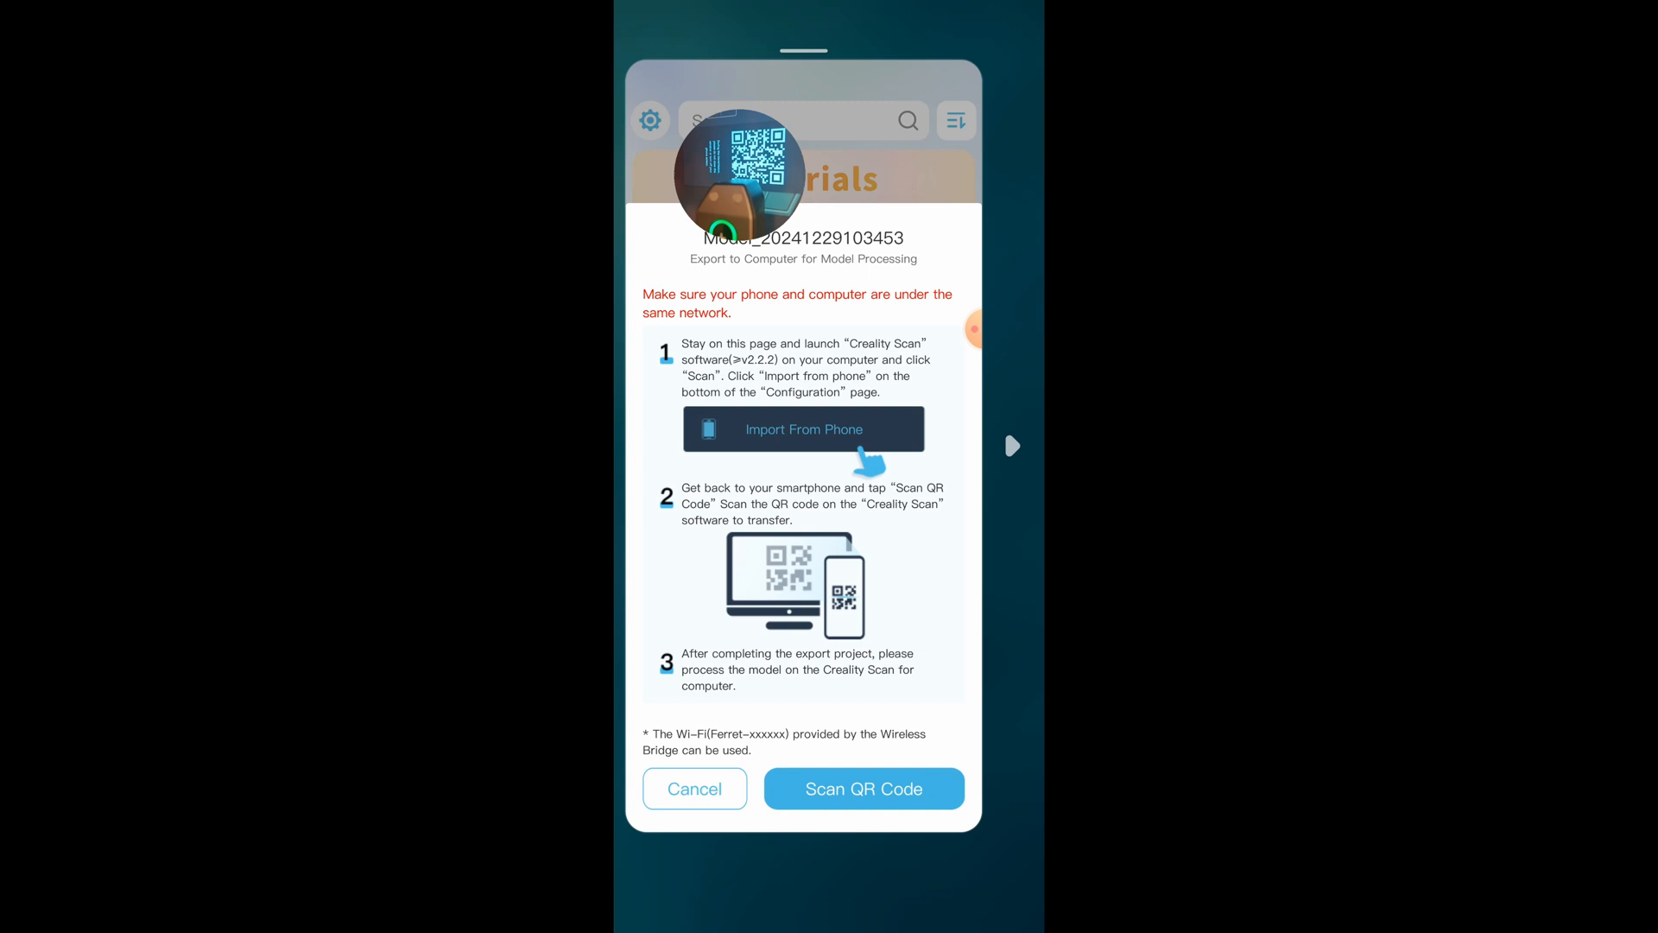
{"action": "left_click", "coordinate": [863, 788]}
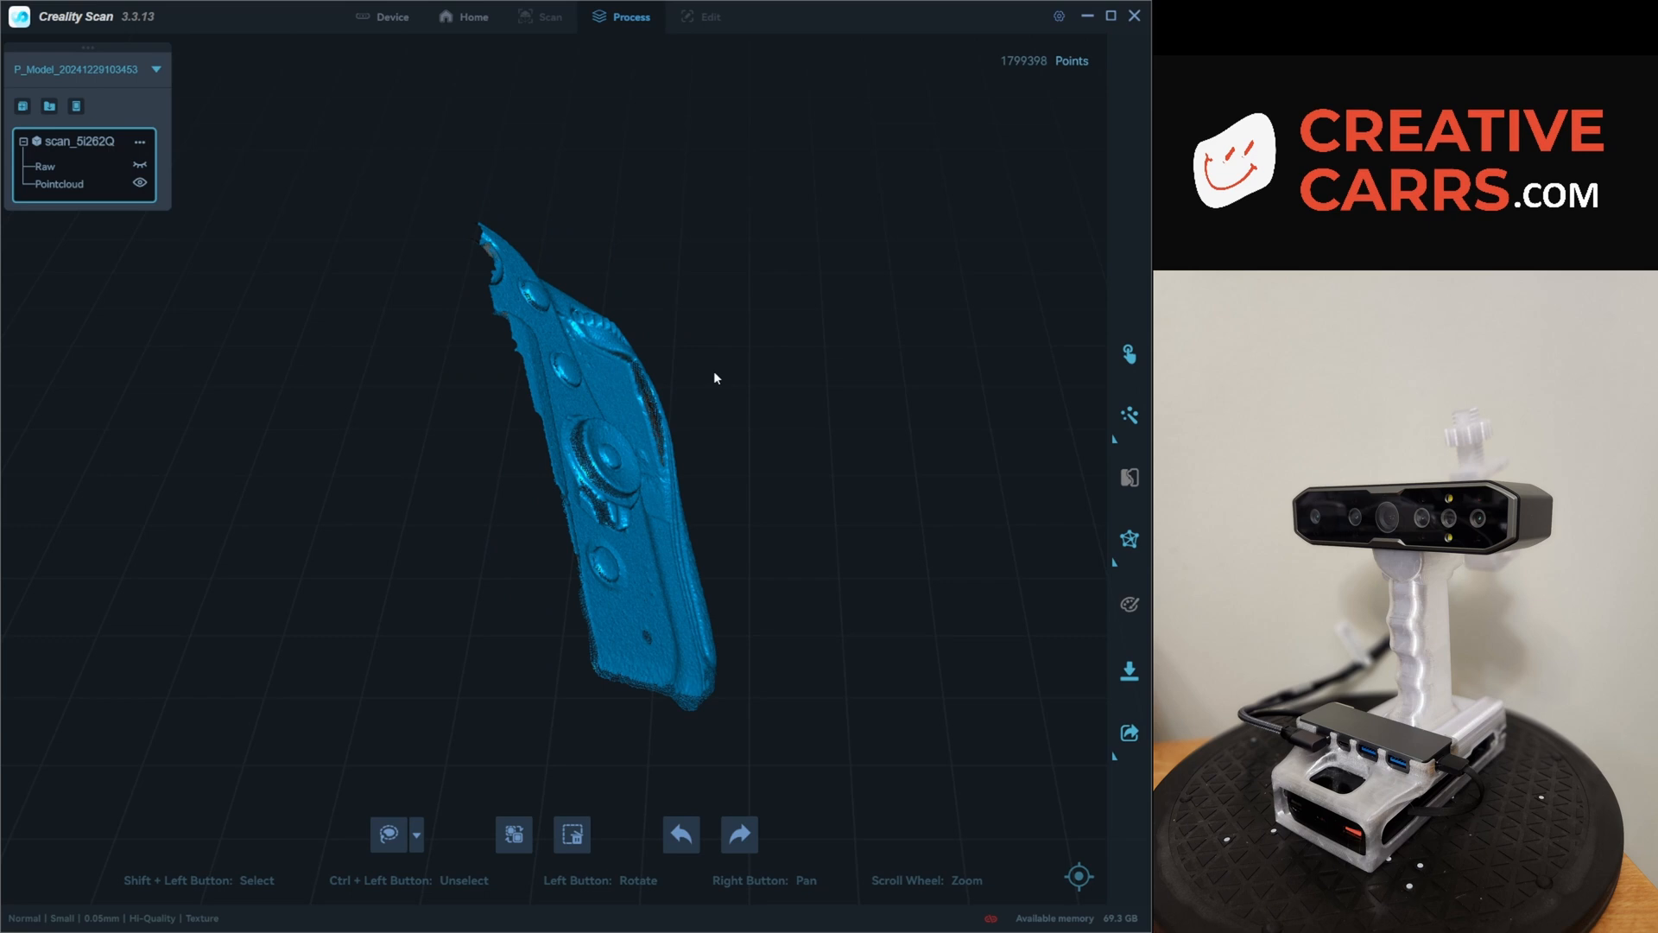
Regenerate the point cloud with manual Mesh Settings, giving a 1,990,981-face mesh.
{"action": "left_click_drag", "start_coordinate": [715, 377], "coordinate": [936, 598]}
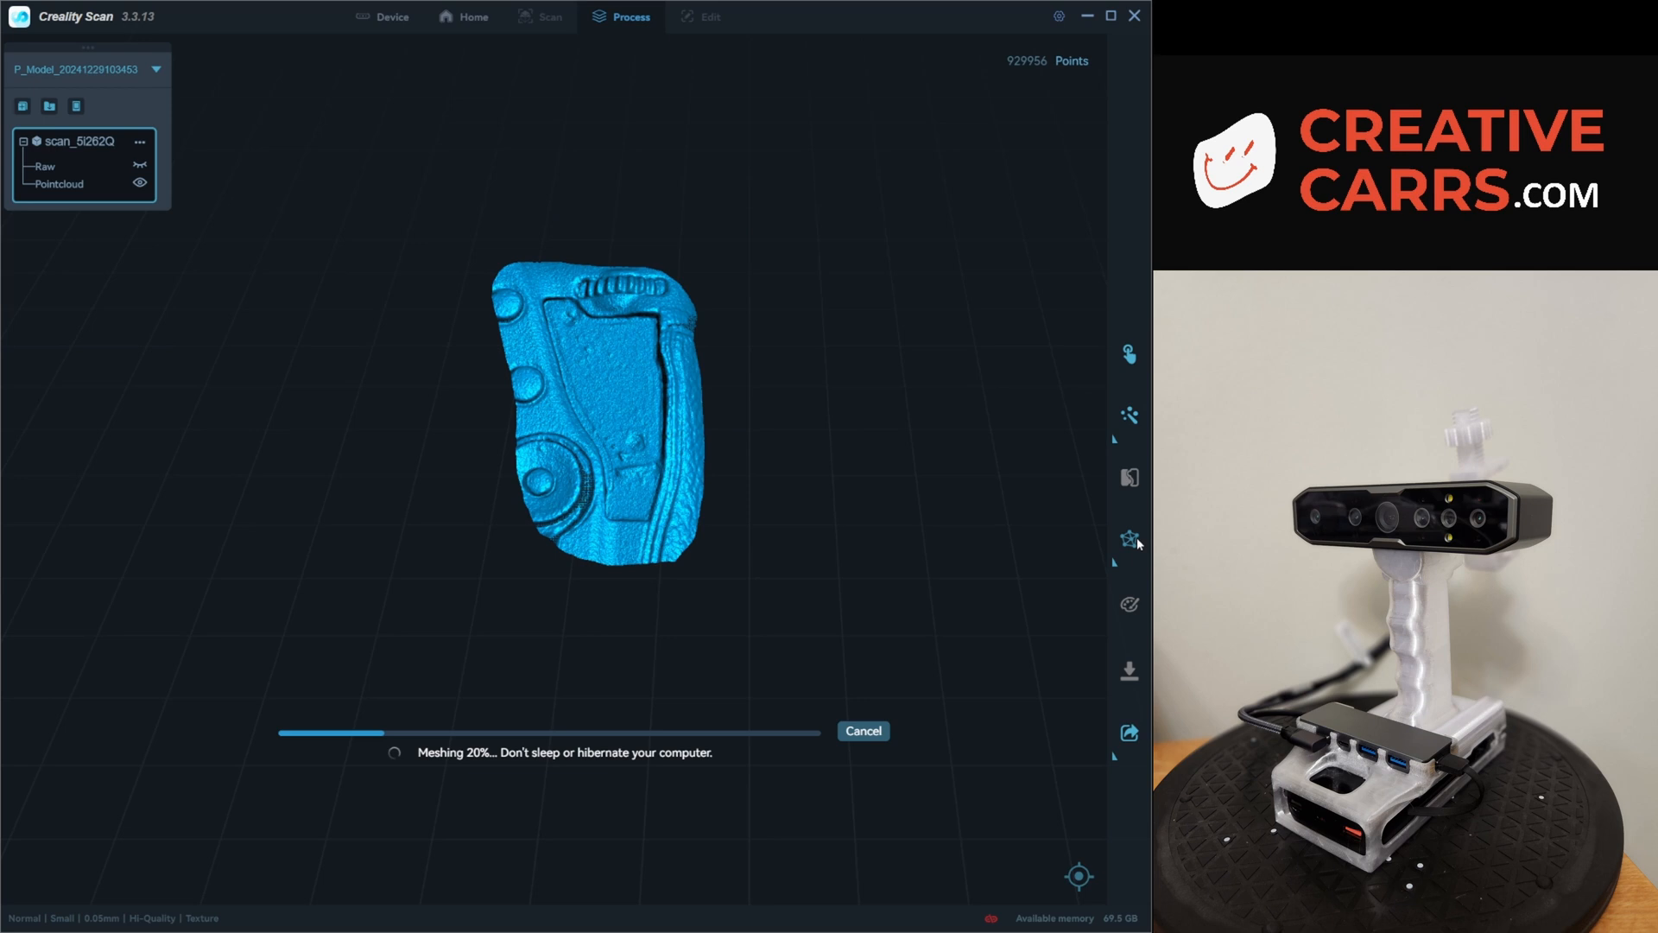
{"action": "mouse_move", "coordinate": [886, 453]}
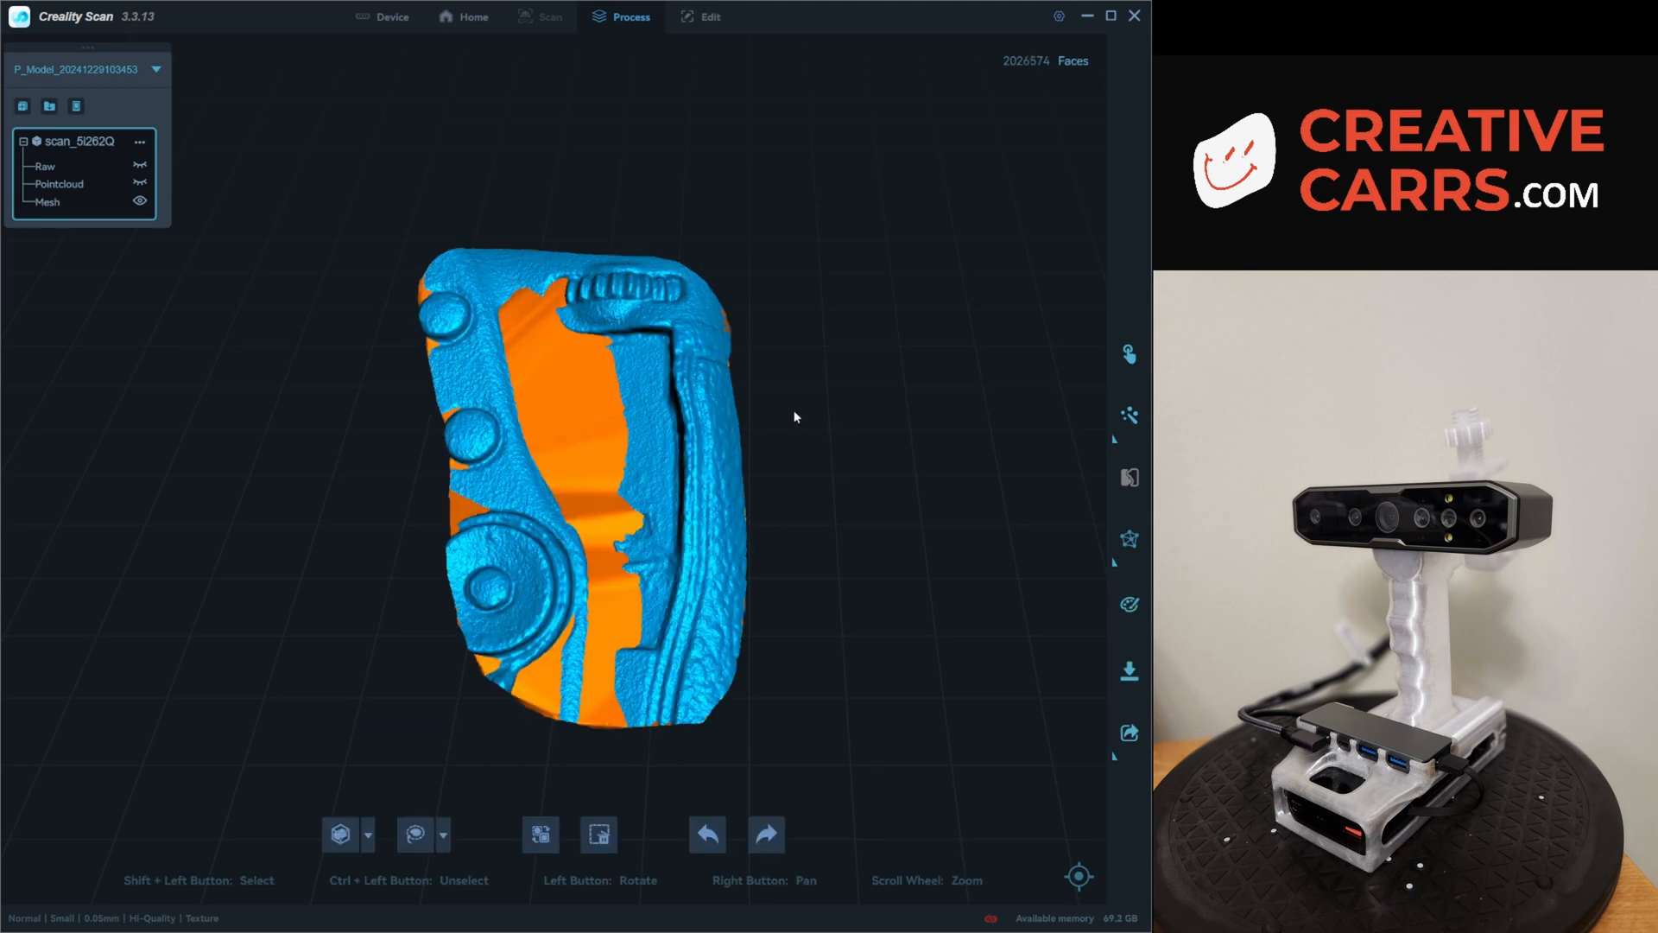
{"action": "left_click", "coordinate": [1127, 539]}
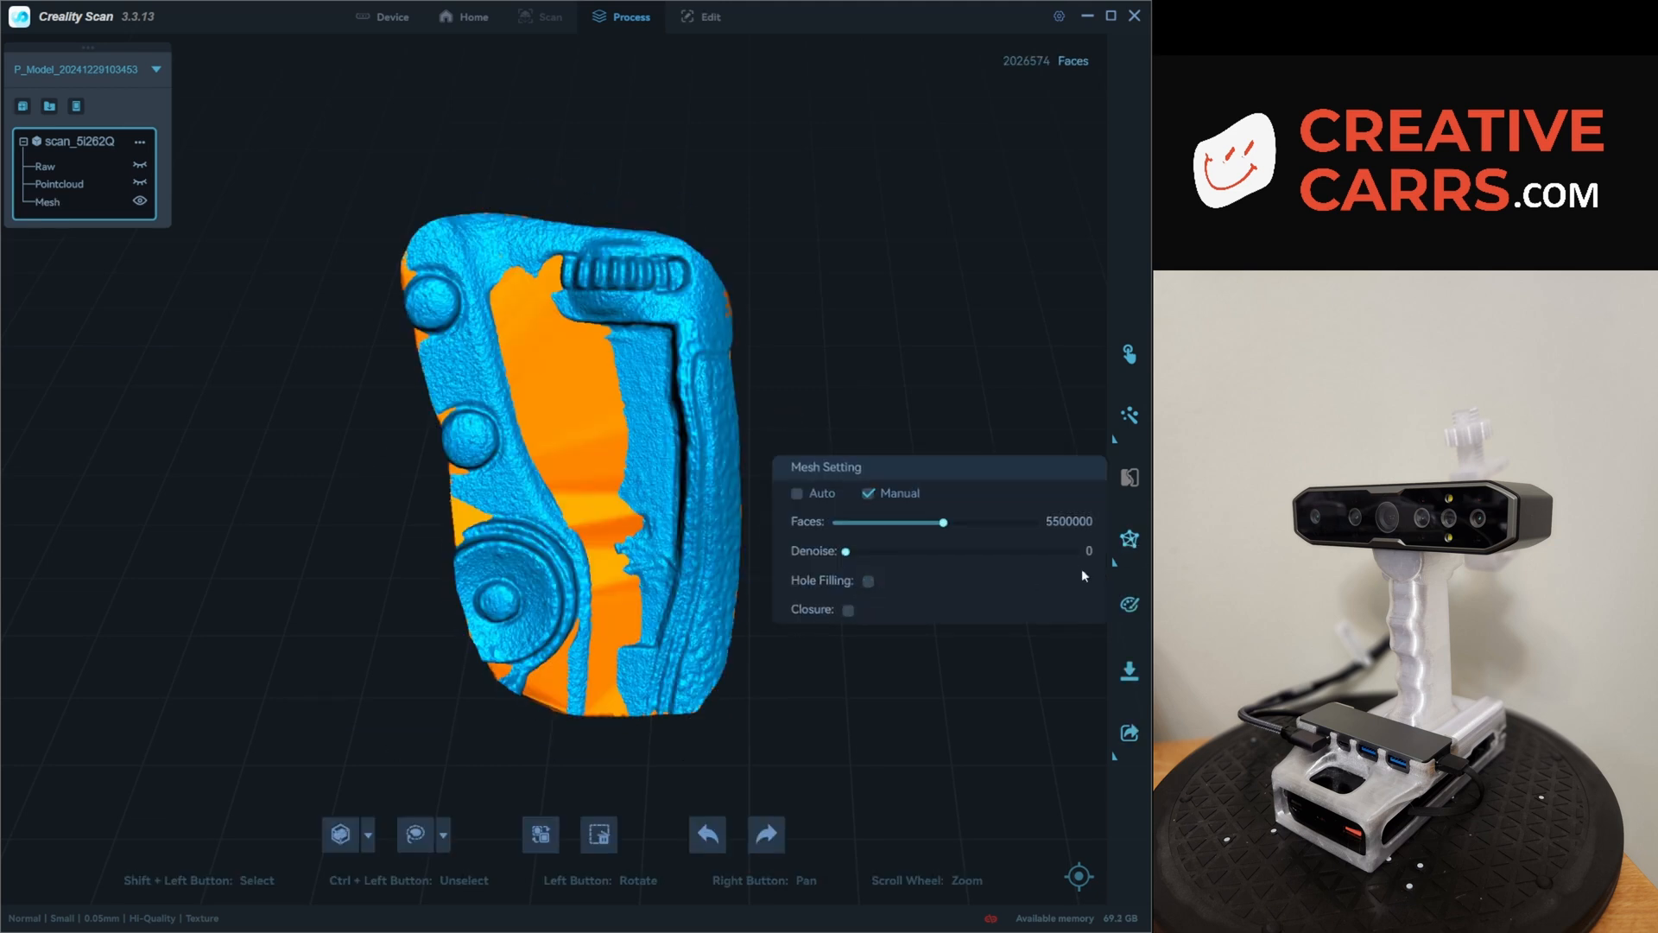
{"action": "left_click", "coordinate": [1129, 539]}
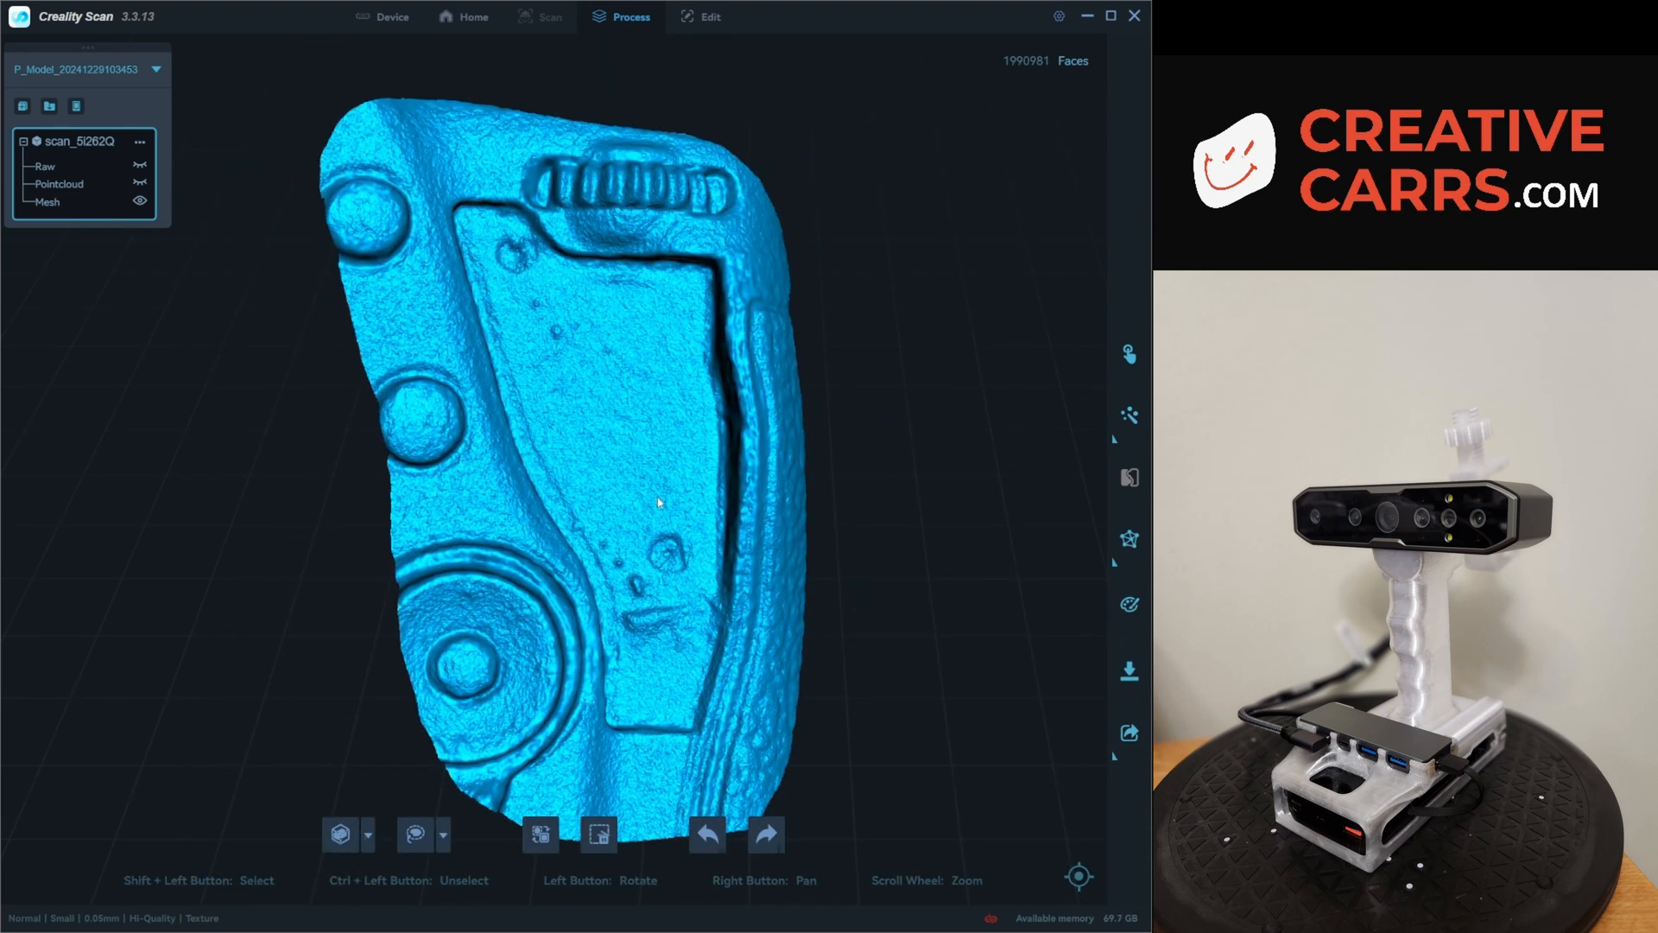
{"action": "left_click", "coordinate": [711, 15]}
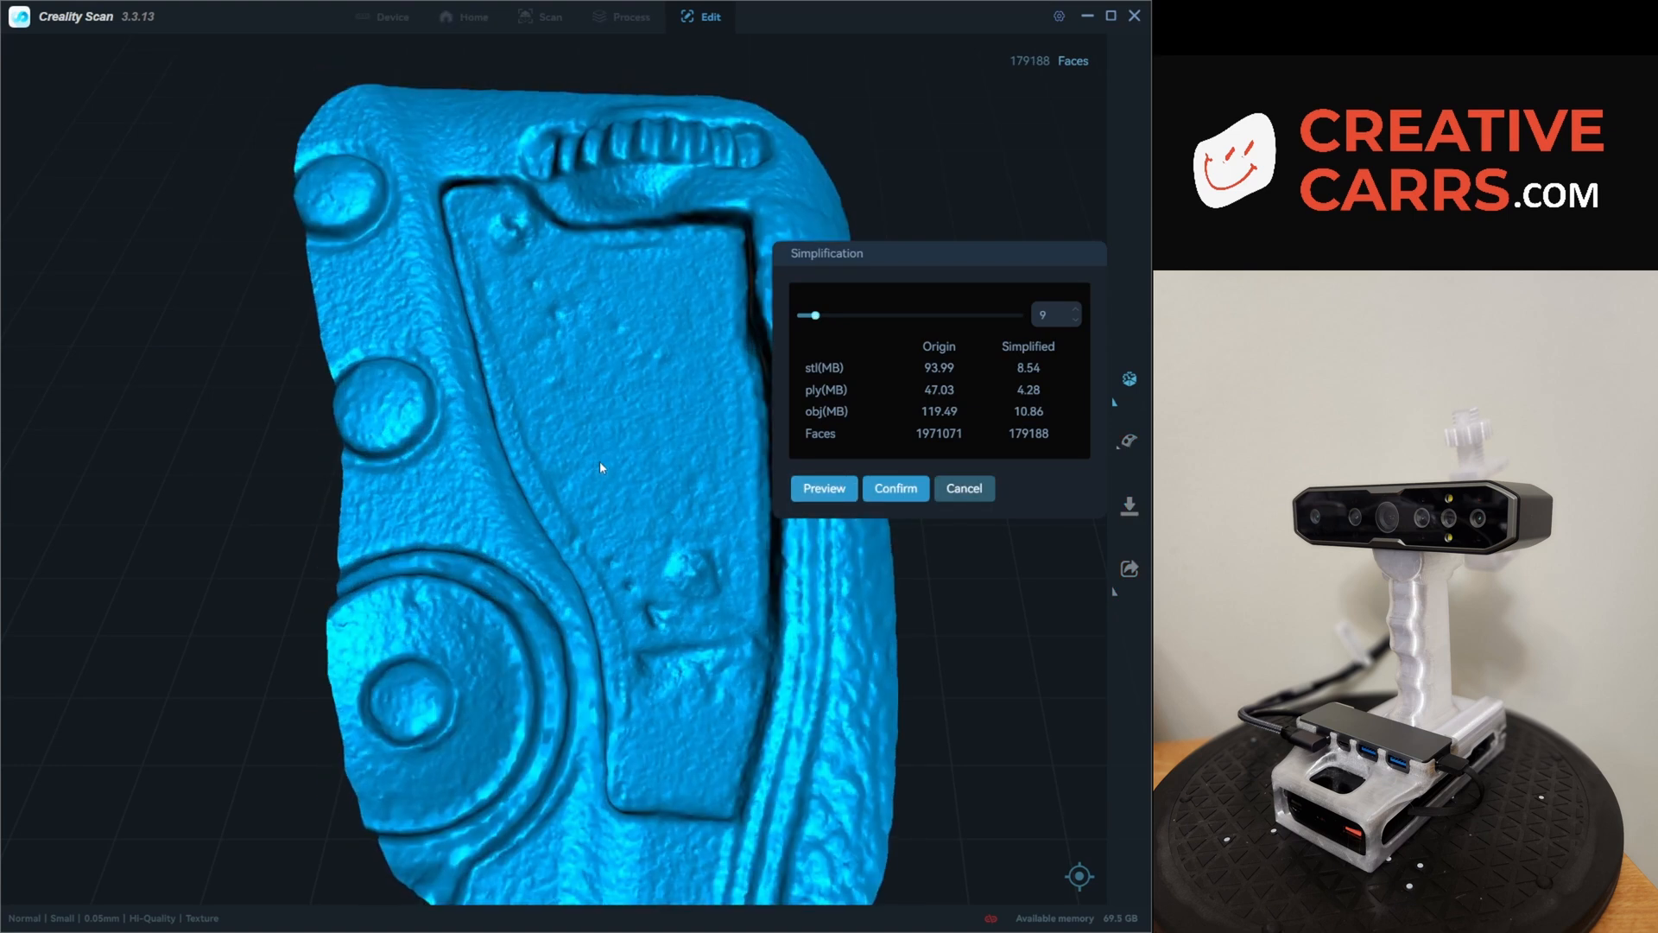
Simplify the mesh to 179,188 faces, apply colour texture and toggle the Color layer.
{"action": "left_click", "coordinate": [895, 488]}
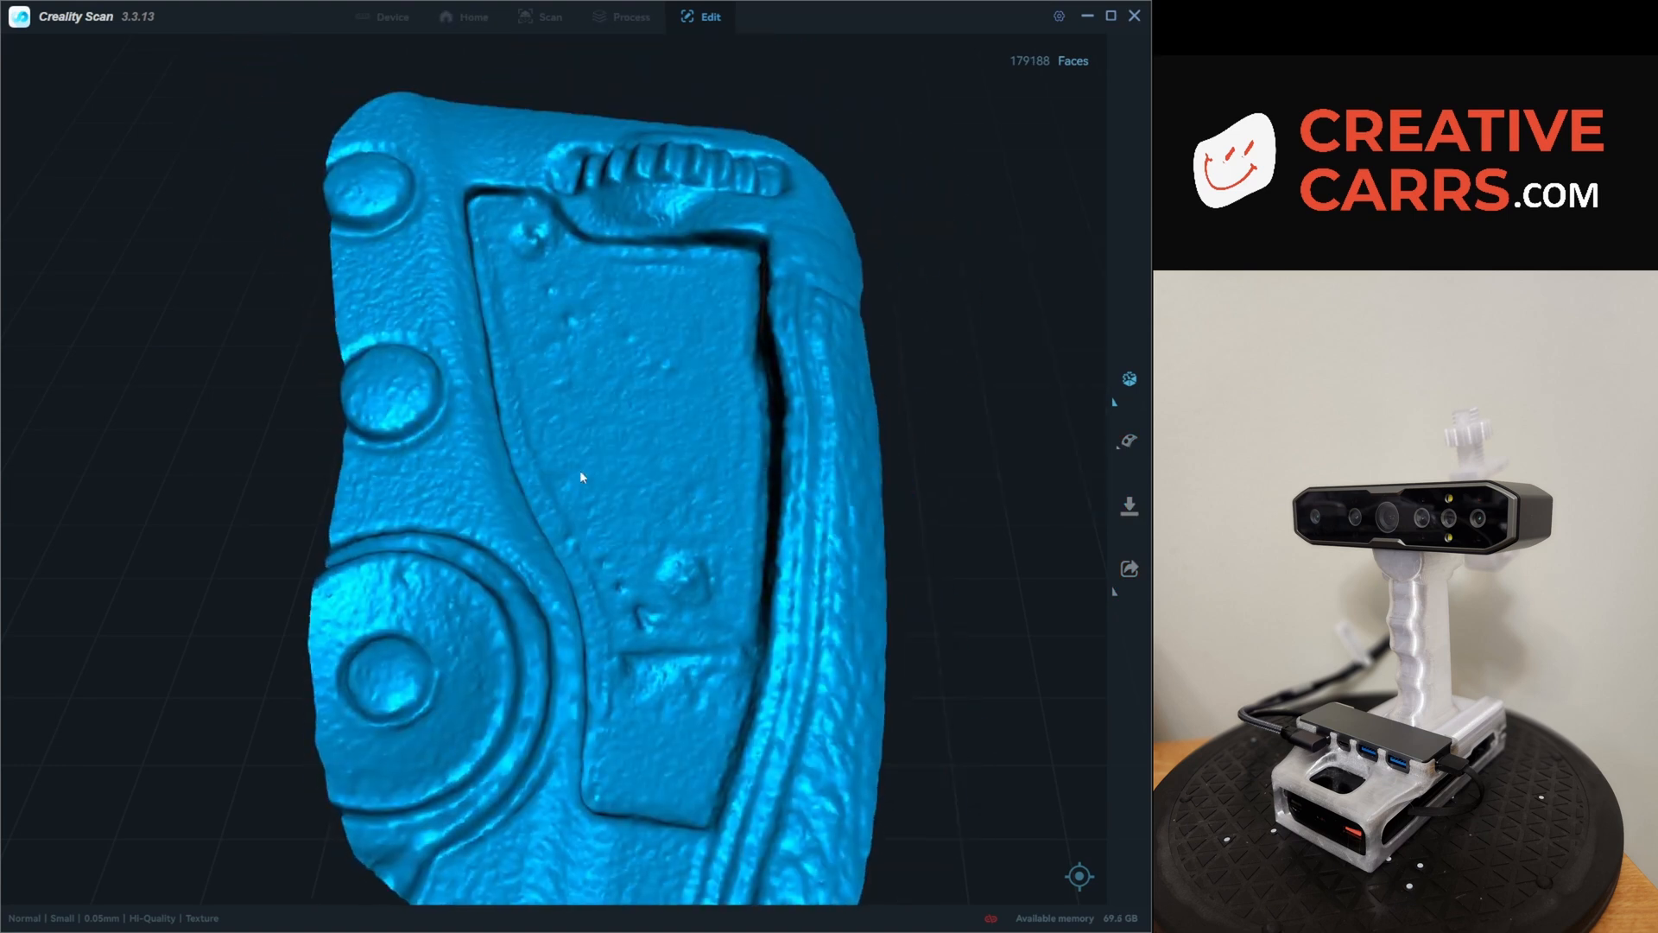
{"action": "left_click", "coordinate": [630, 16]}
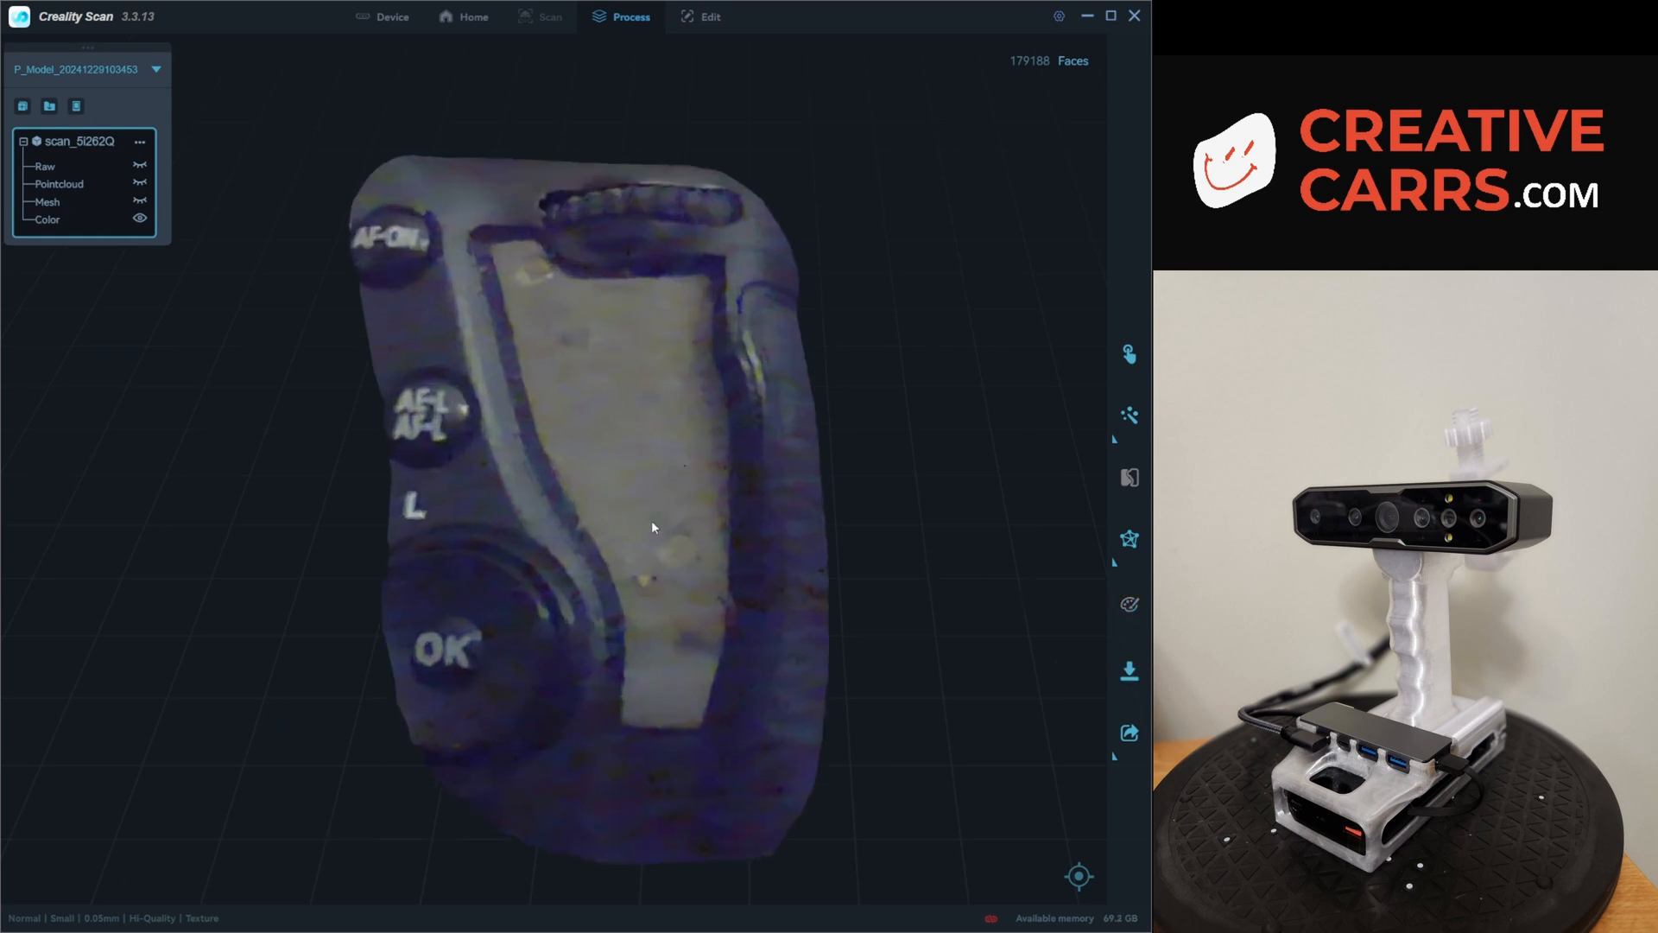
{"action": "left_click_drag", "start_coordinate": [653, 527], "coordinate": [708, 575]}
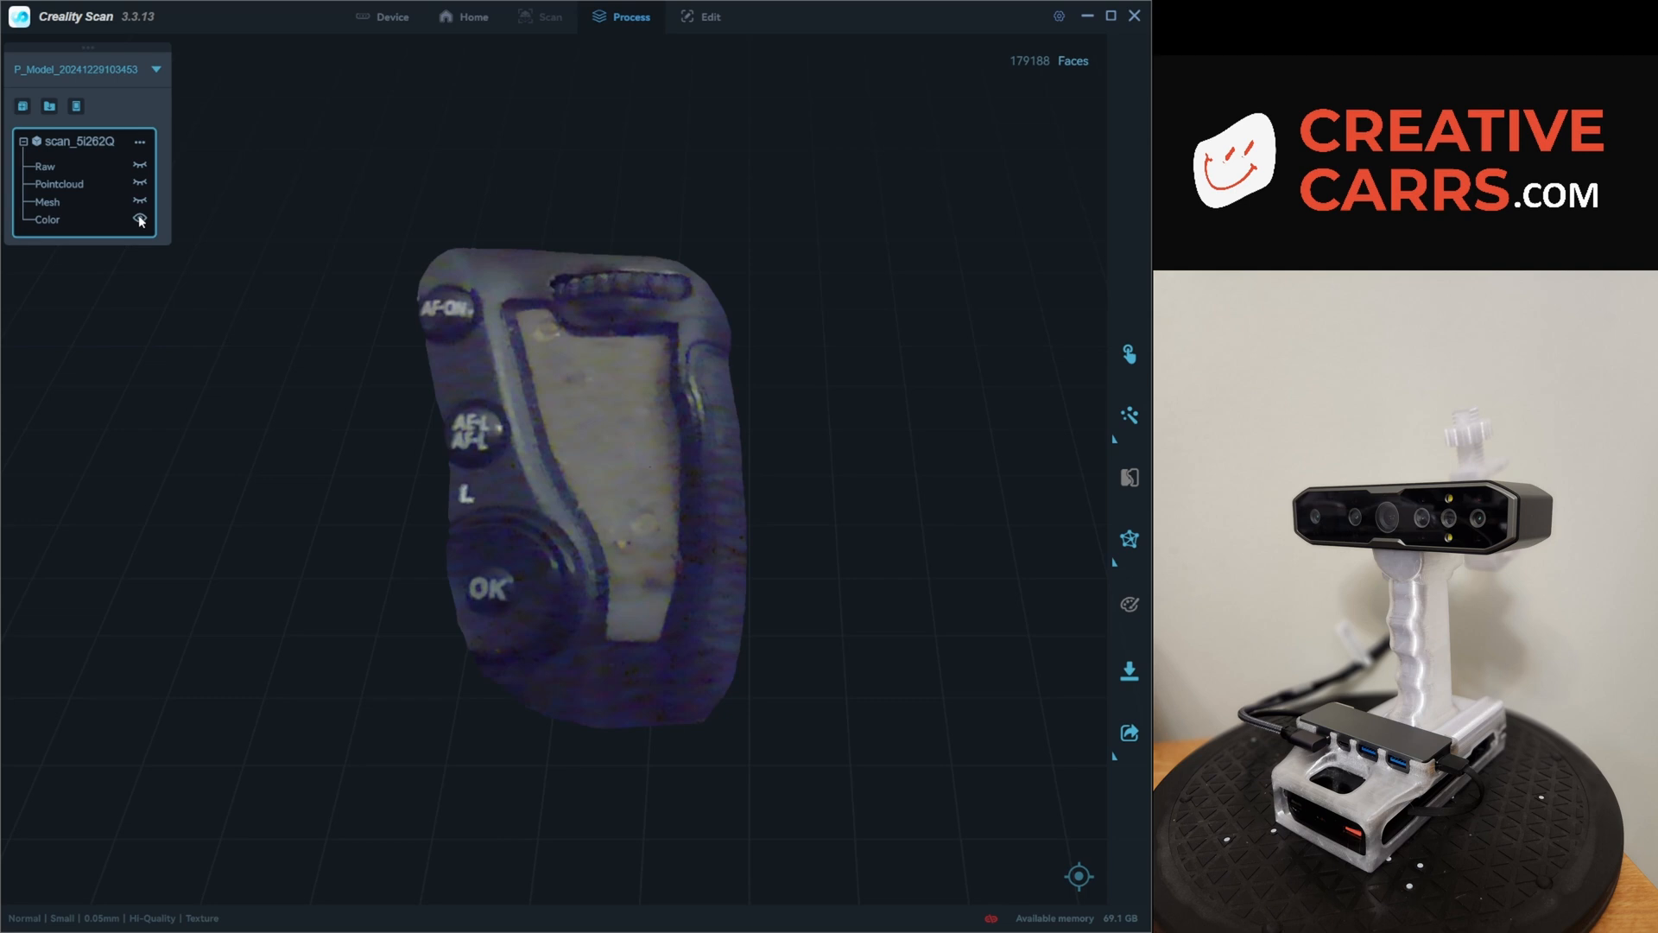
{"action": "left_click", "coordinate": [138, 221]}
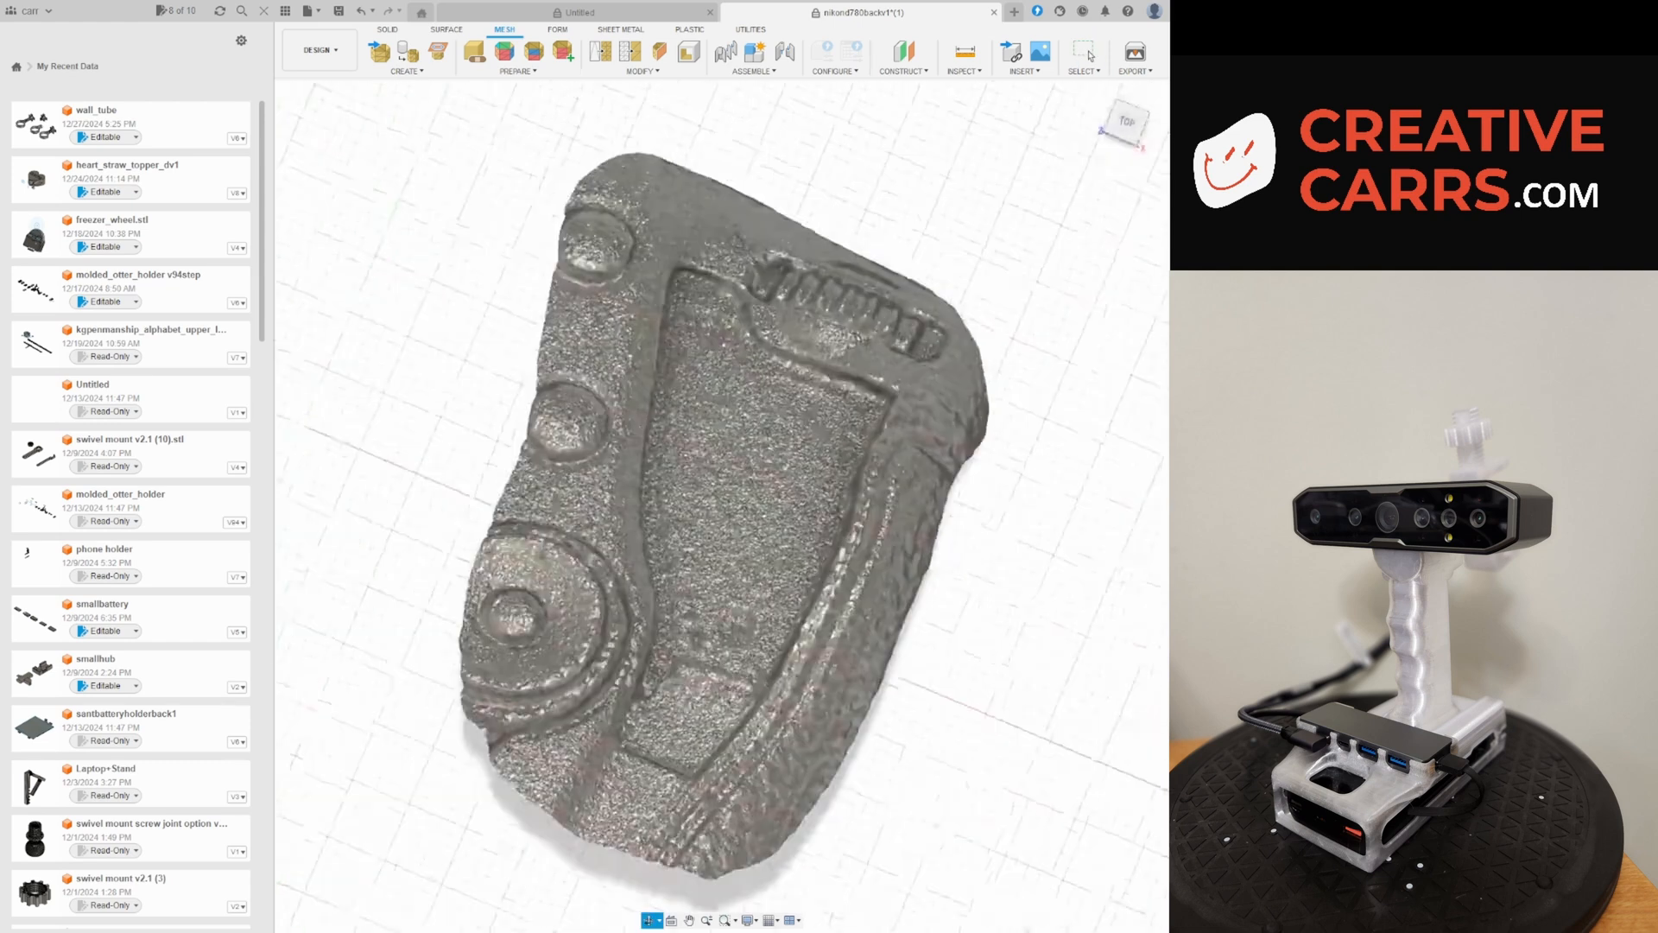
Bring the exported camera-back scan into the design with Insert Mesh.
{"action": "left_click", "coordinate": [387, 28]}
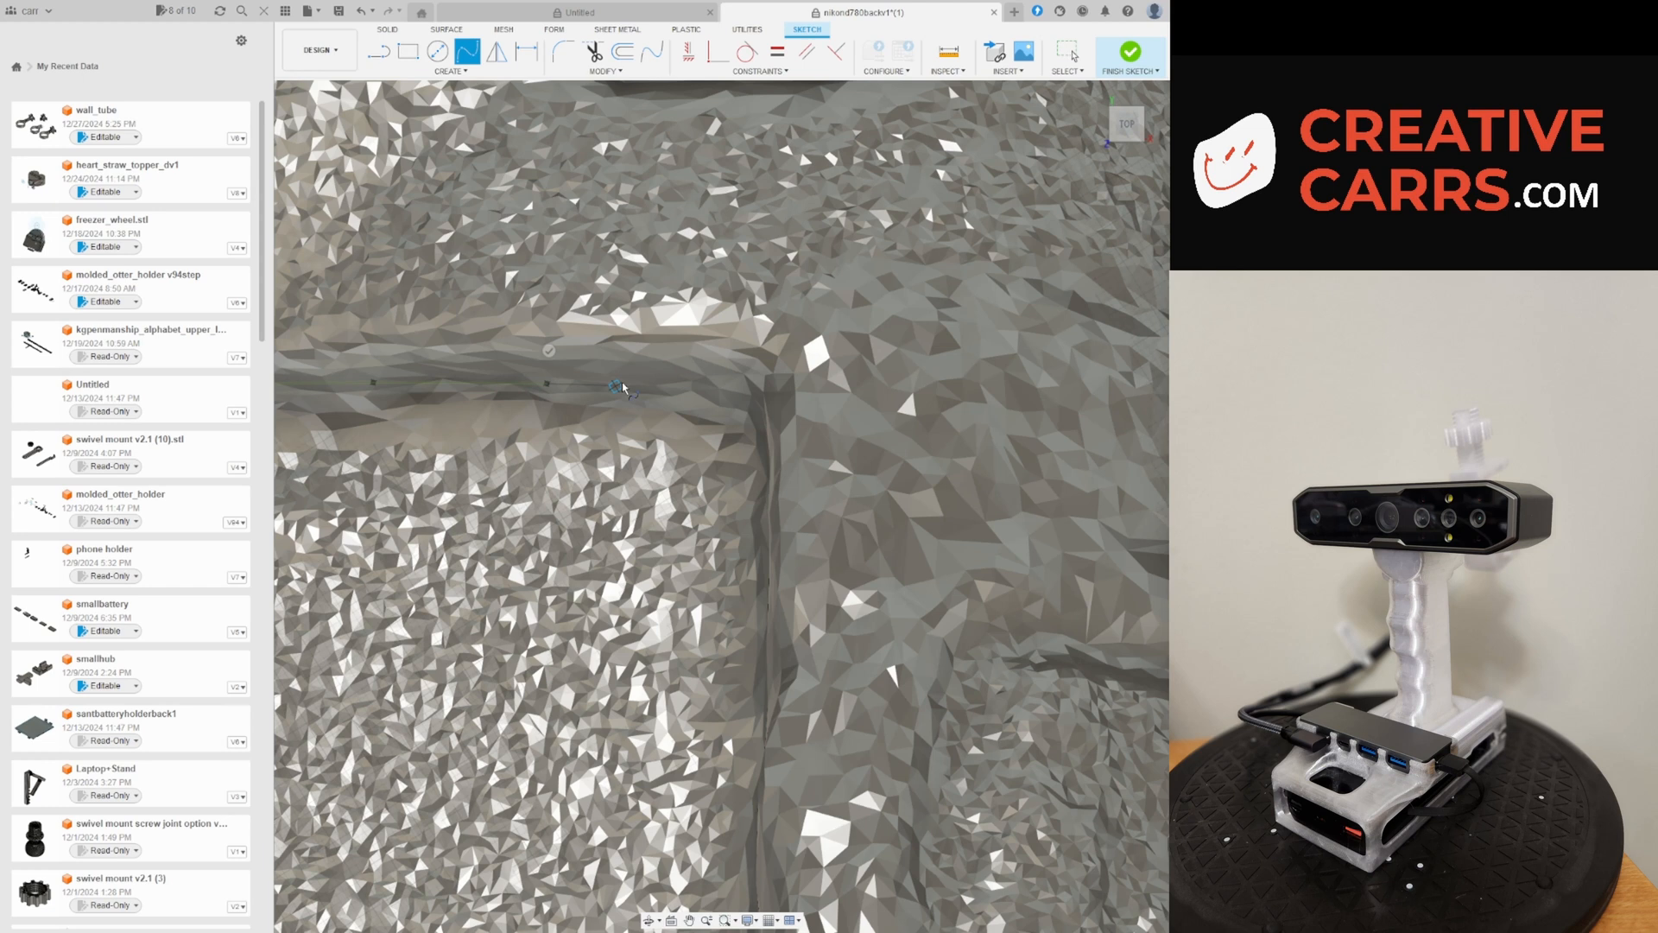
Trace a closed fit-point spline around the grip recess on the scanned mesh.
{"action": "left_click_drag", "start_coordinate": [623, 388], "coordinate": [769, 589]}
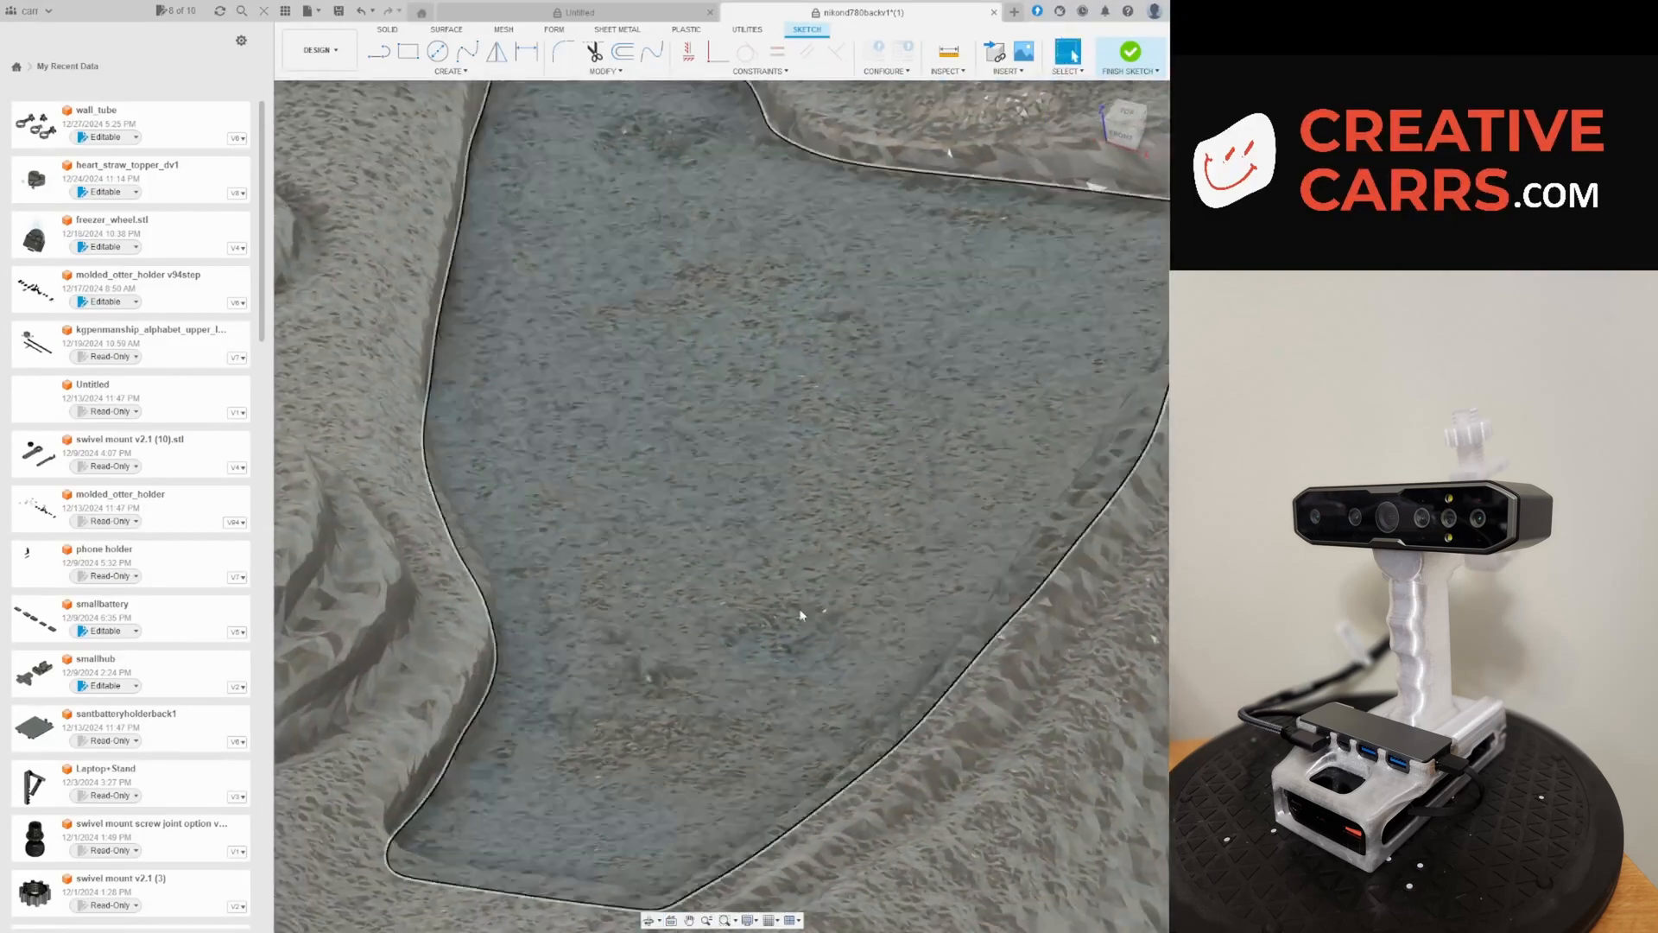
{"action": "left_click", "coordinate": [1130, 51]}
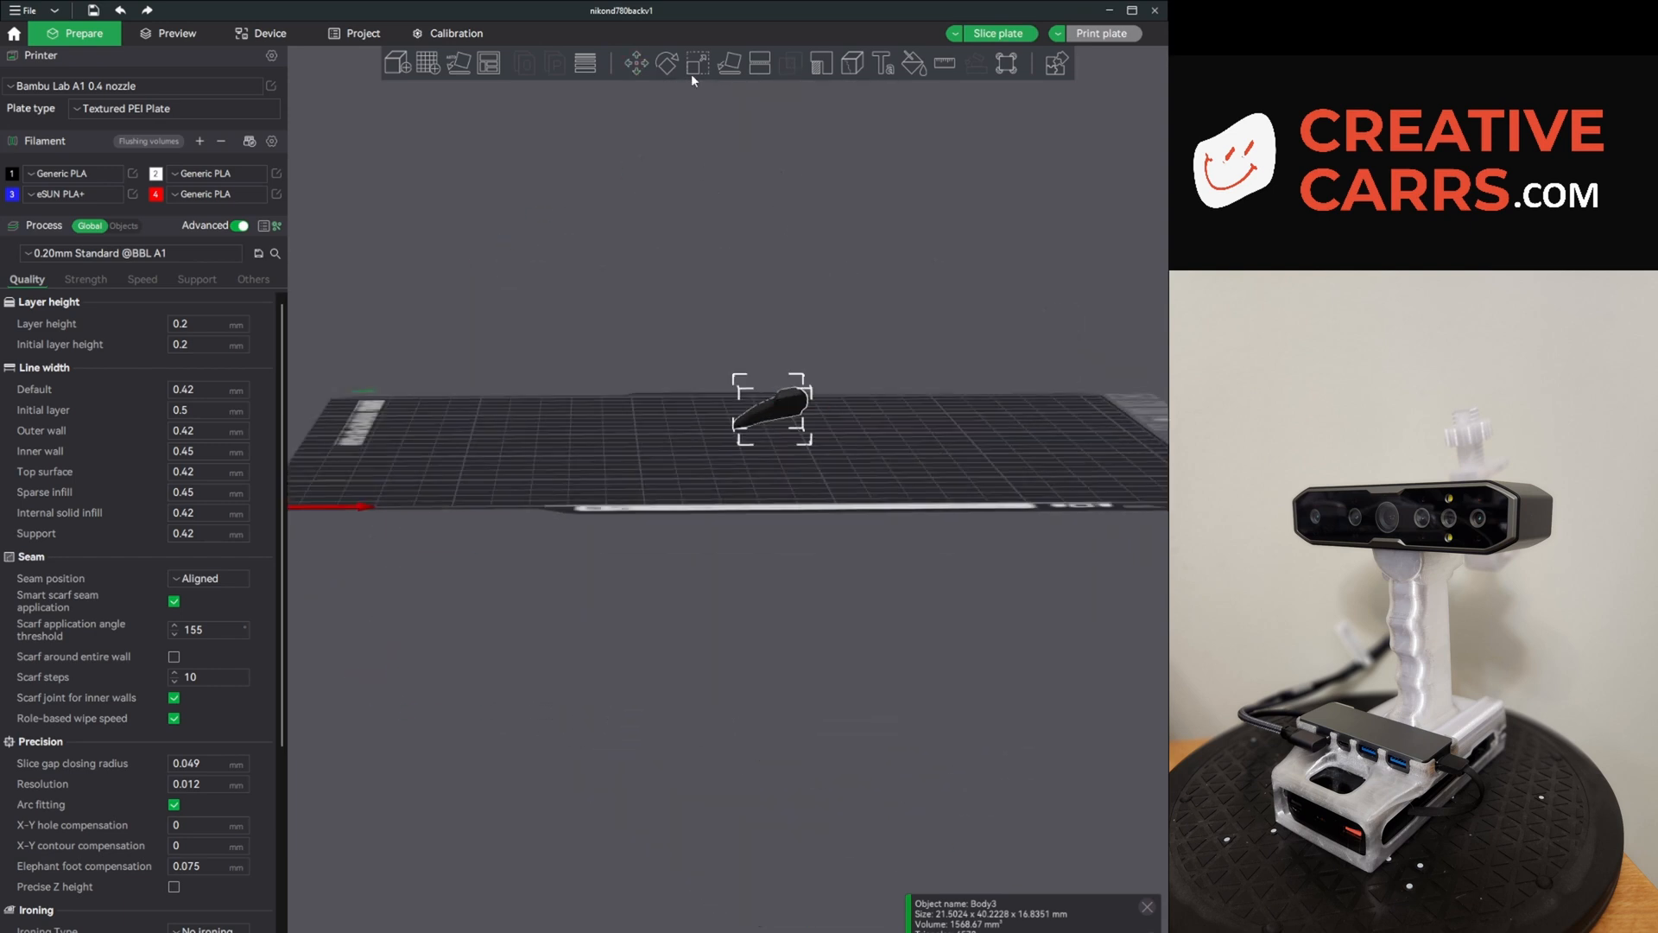
Slice the grip plate (1.42 g, 9m47s) and orbit the sliced preview.
{"action": "left_click", "coordinate": [167, 33]}
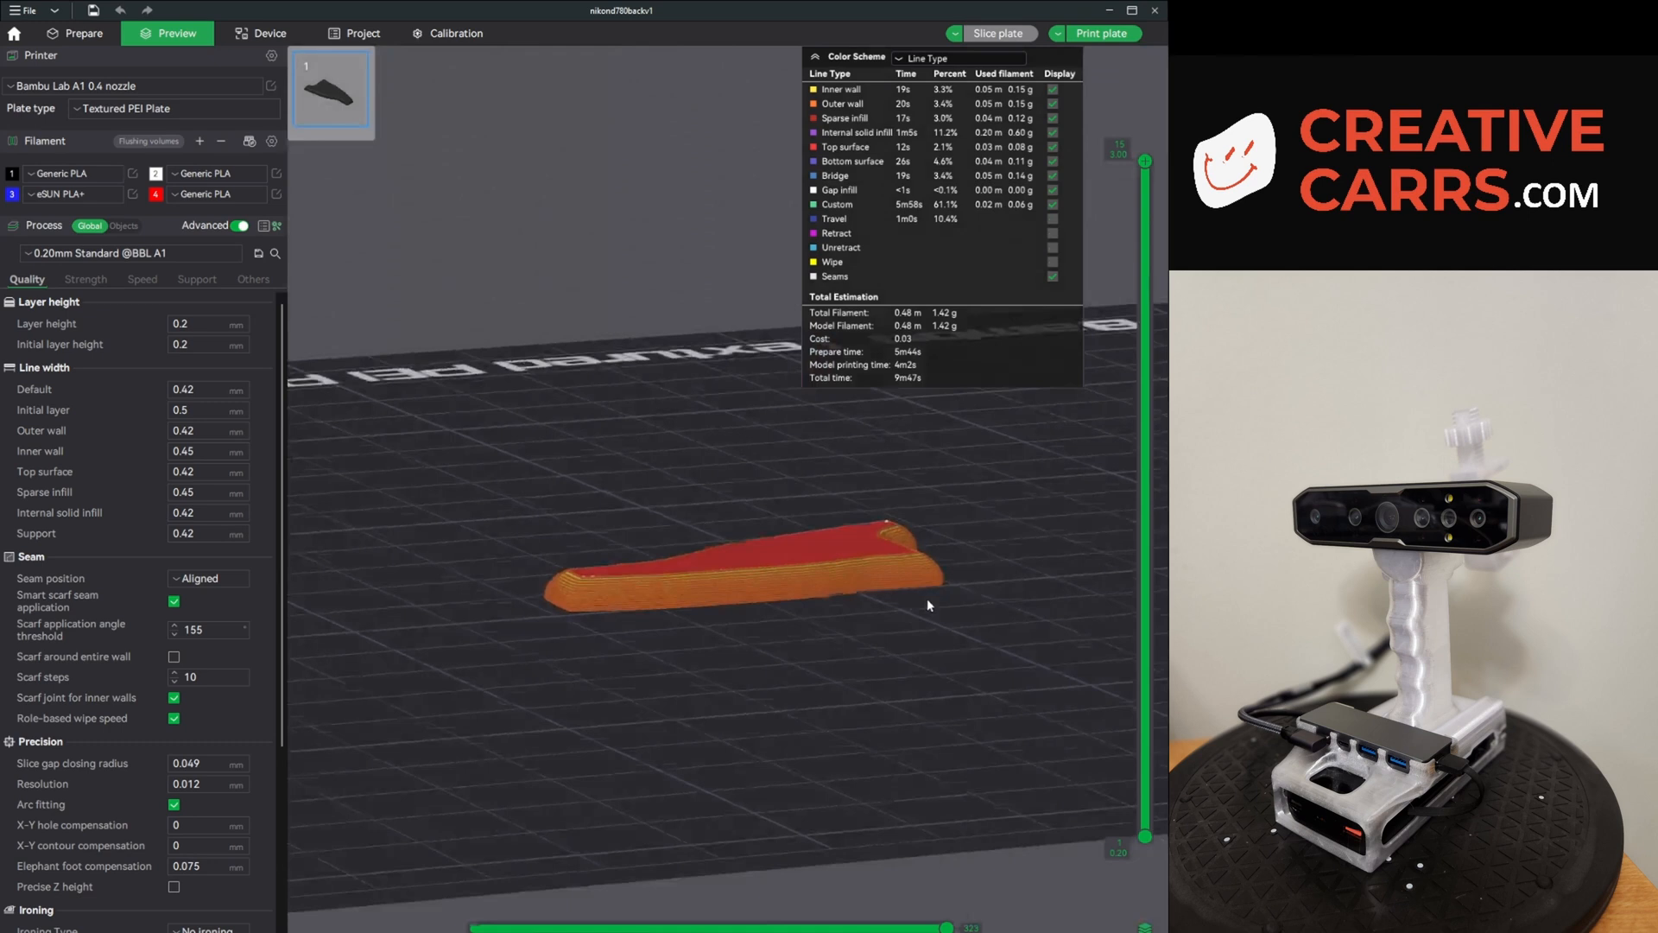
{"action": "left_click_drag", "start_coordinate": [929, 605], "coordinate": [697, 737]}
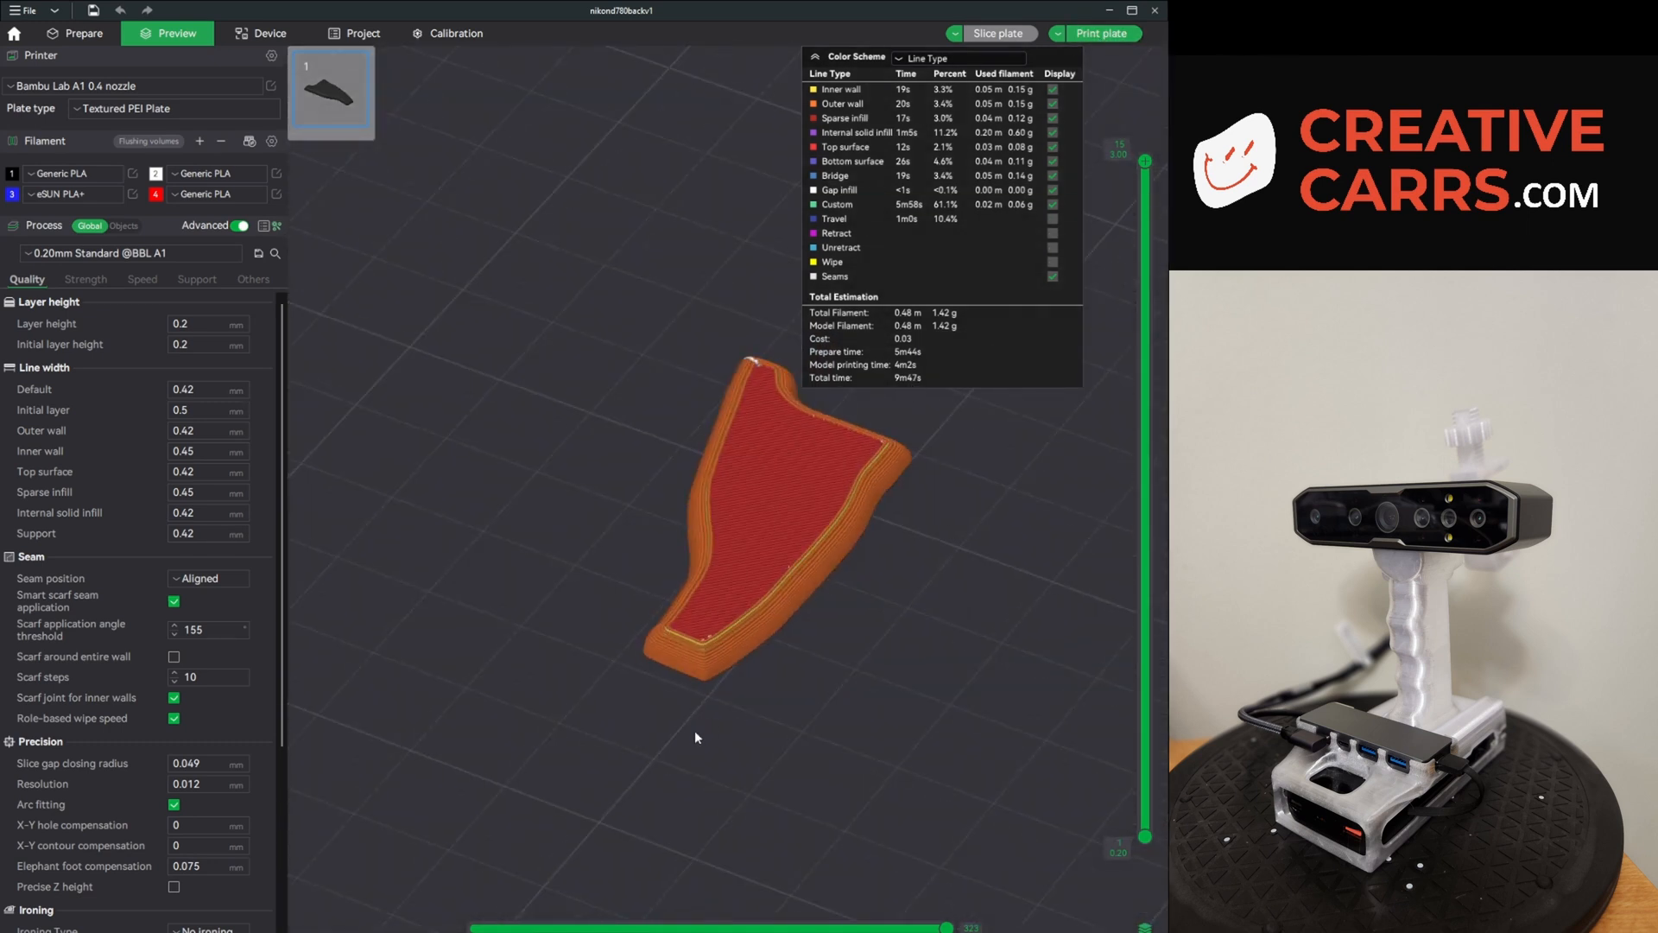
{"action": "left_click", "coordinate": [269, 32]}
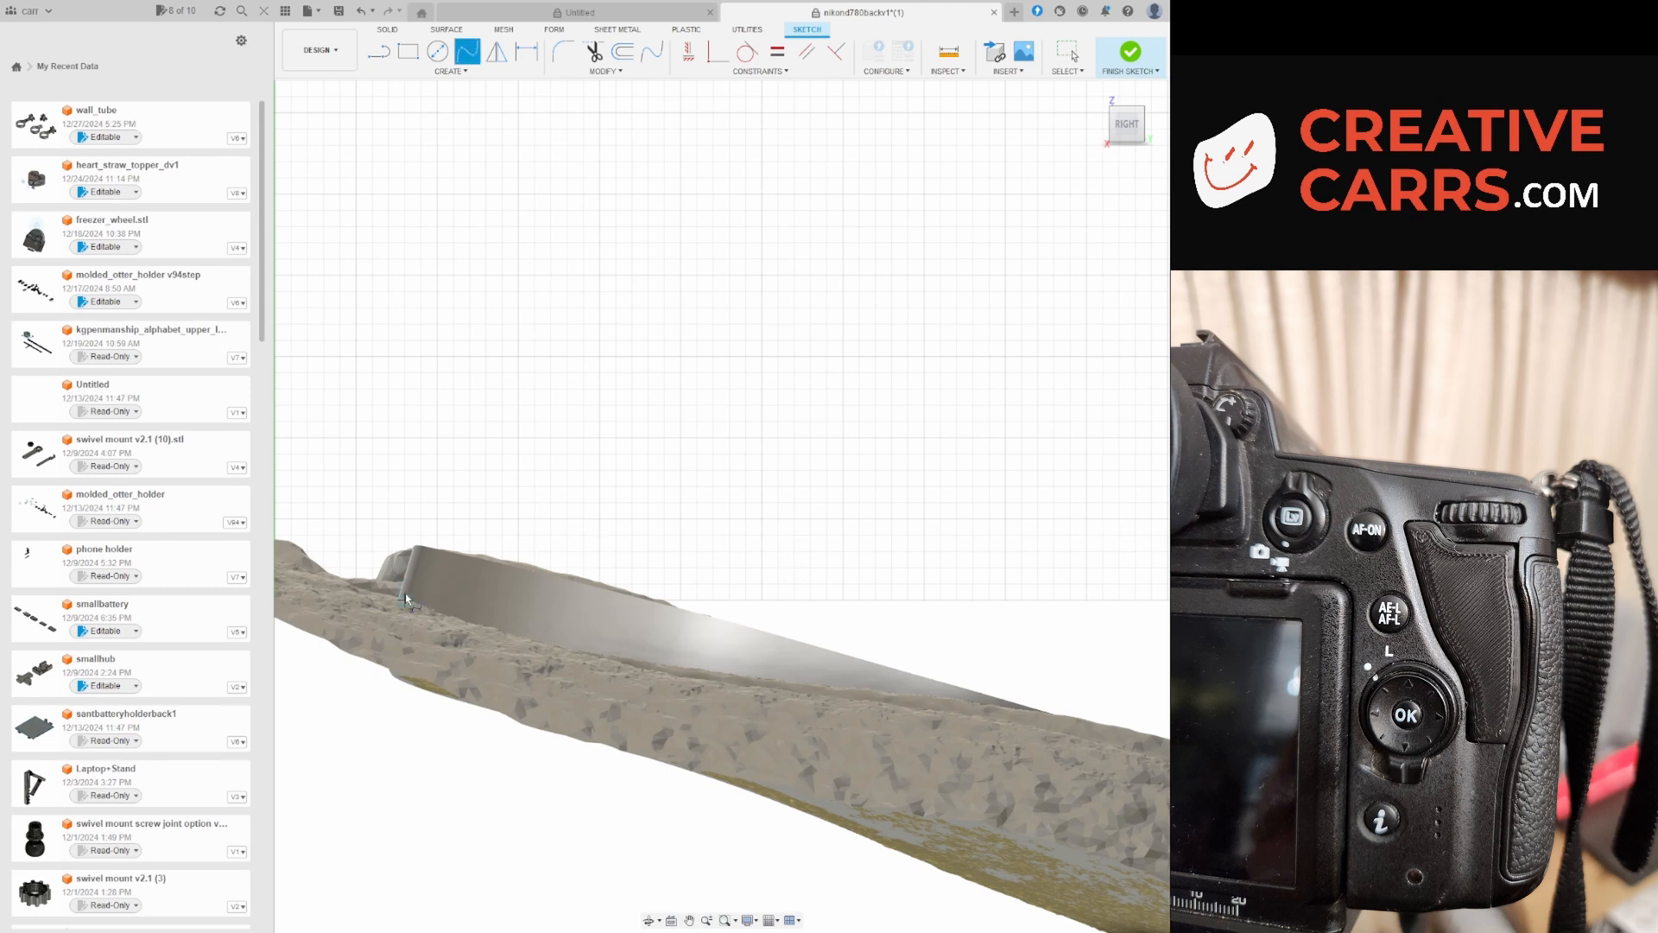
Draw a spline following the mesh's side profile in a Right-view sketch.
{"action": "left_click_drag", "start_coordinate": [405, 596], "coordinate": [941, 698]}
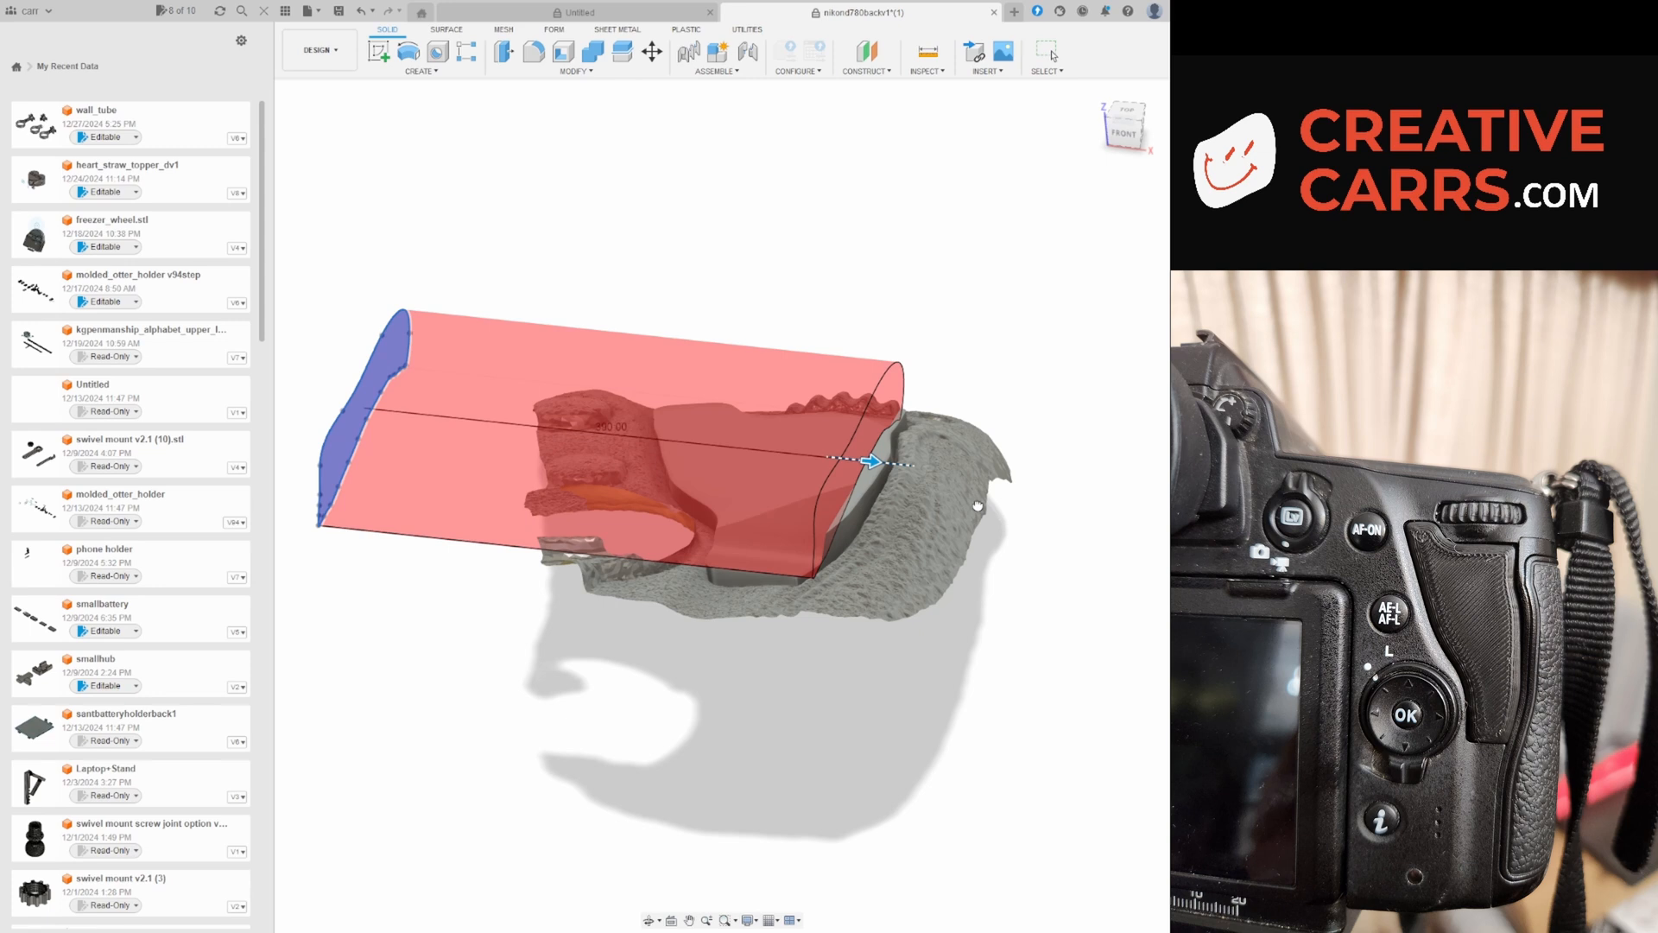
Drag the extrude arrow to stretch the side-profile extrusion across the grip region.
{"action": "left_click_drag", "start_coordinate": [873, 463], "coordinate": [889, 463]}
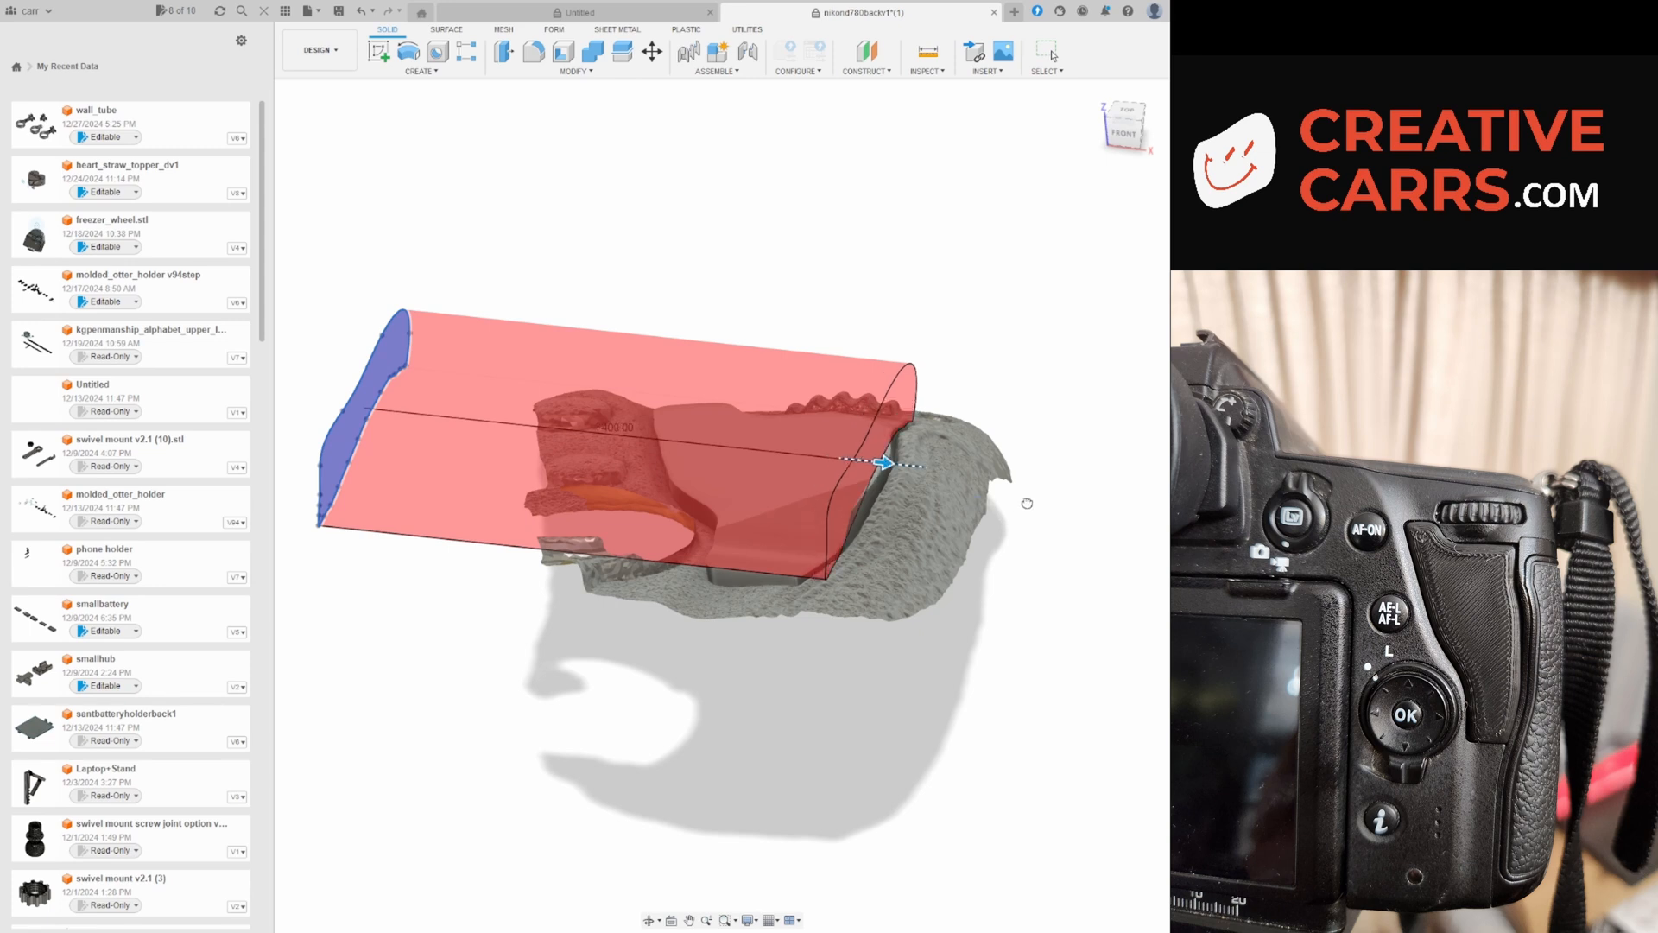
{"action": "mouse_move", "coordinate": [941, 453]}
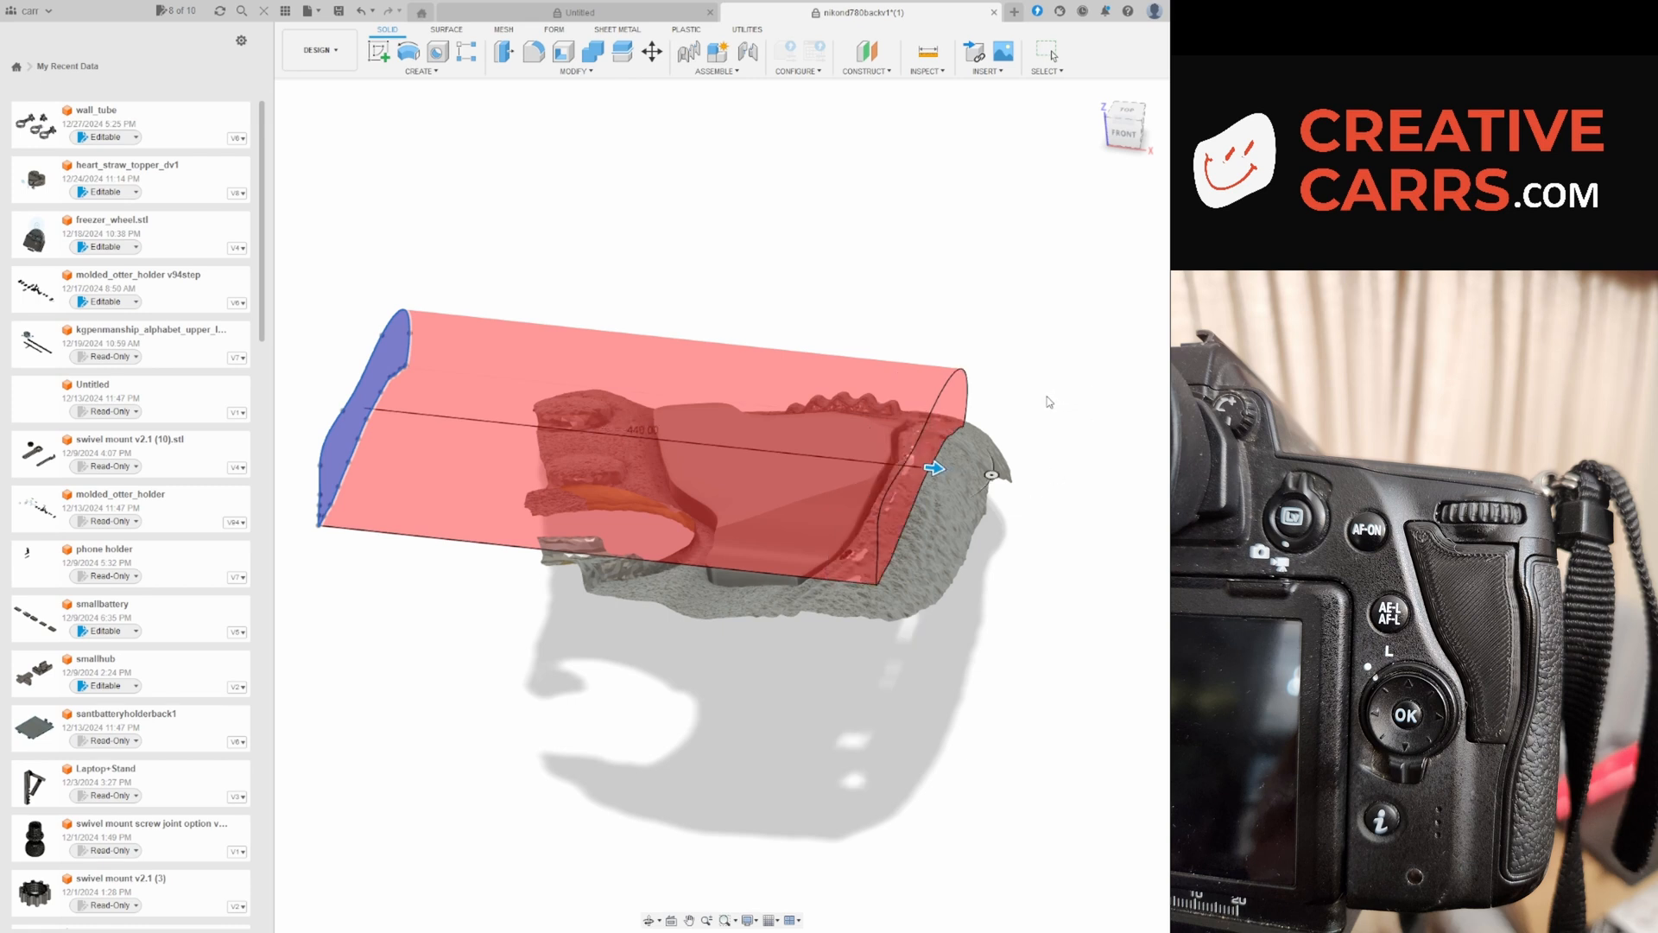
{"action": "mouse_move", "coordinate": [1087, 396]}
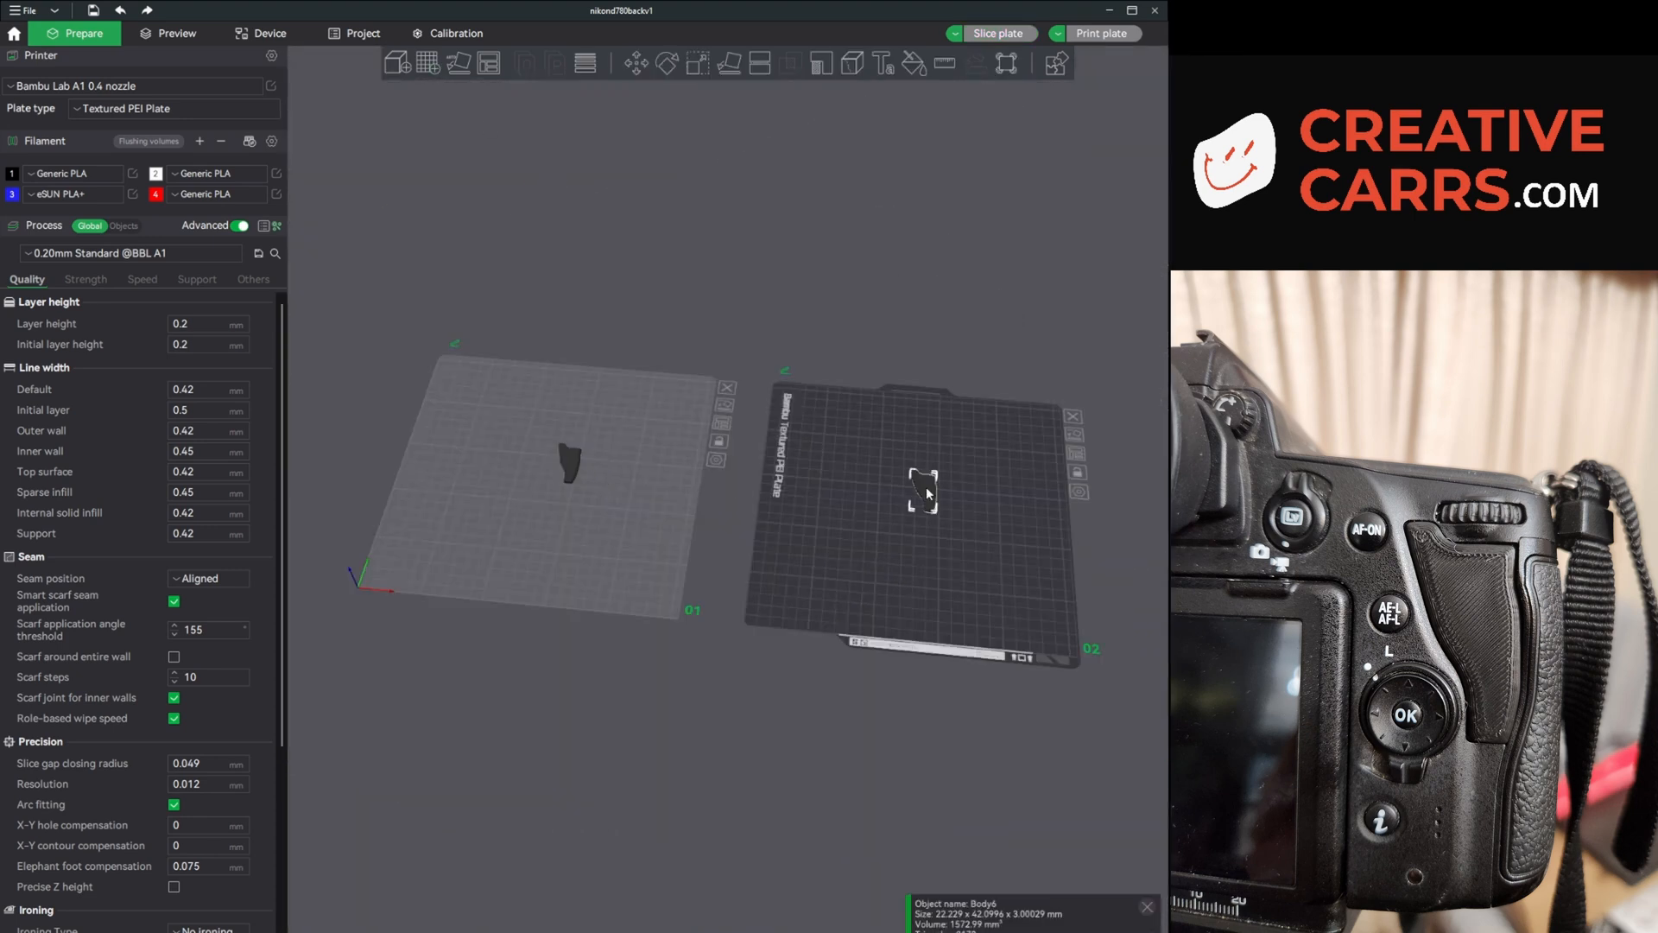
Slice both grip plates and preview the second plate's layers (about 1.47 g, 11 min).
{"action": "left_click", "coordinate": [176, 33]}
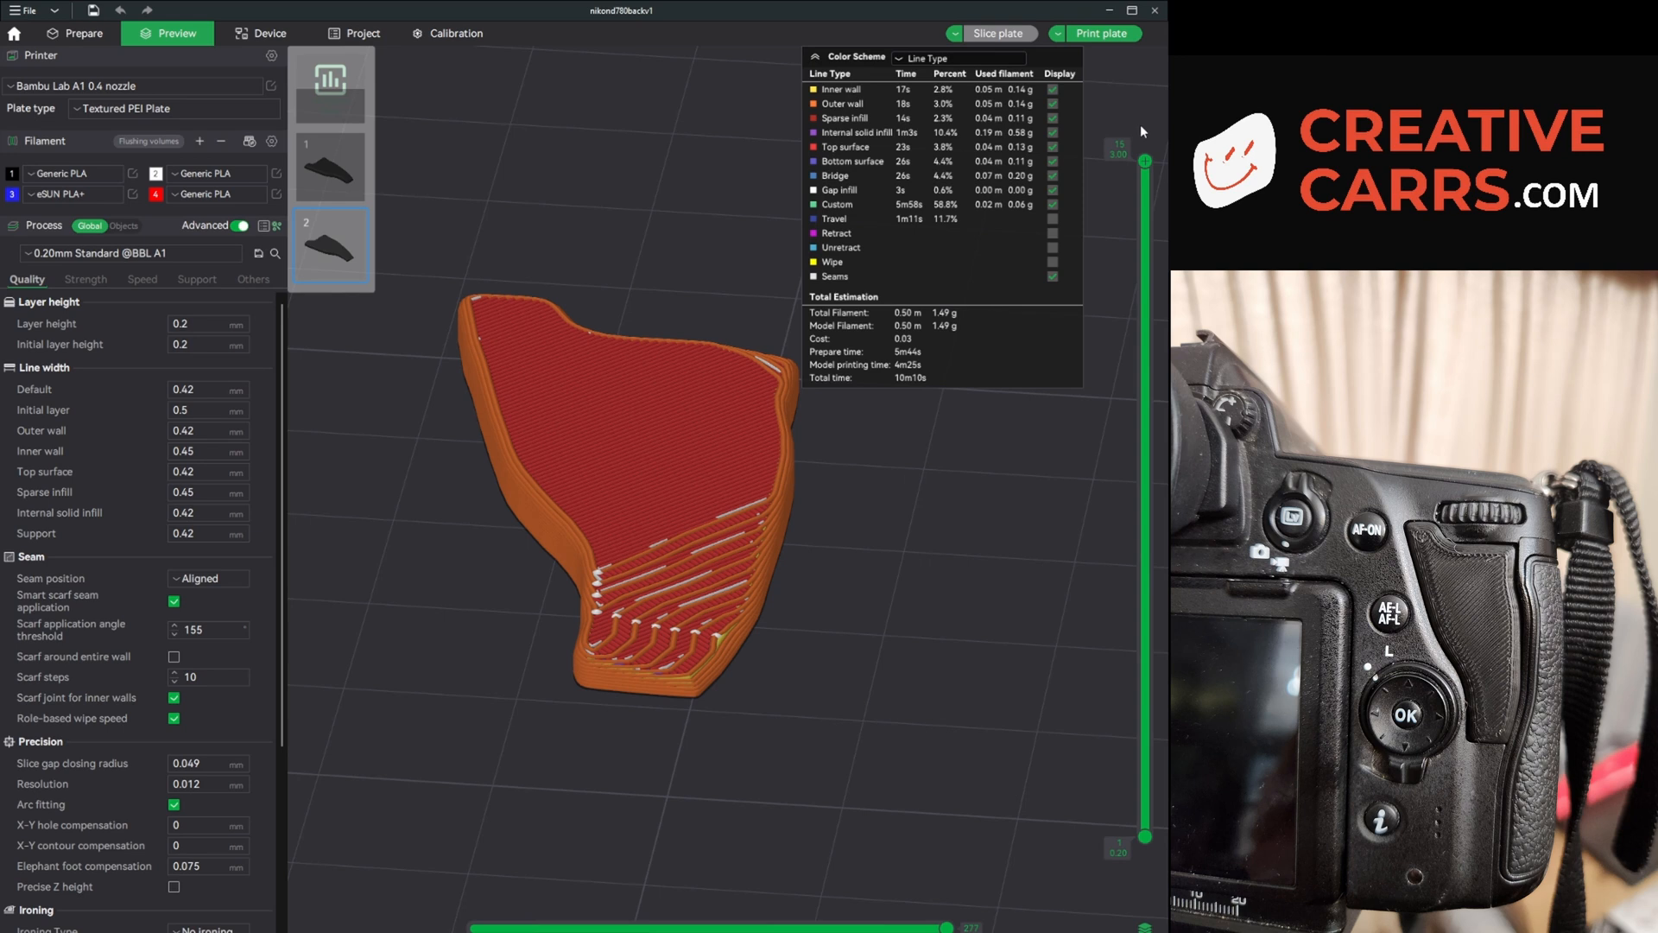
{"action": "left_click", "coordinate": [996, 33]}
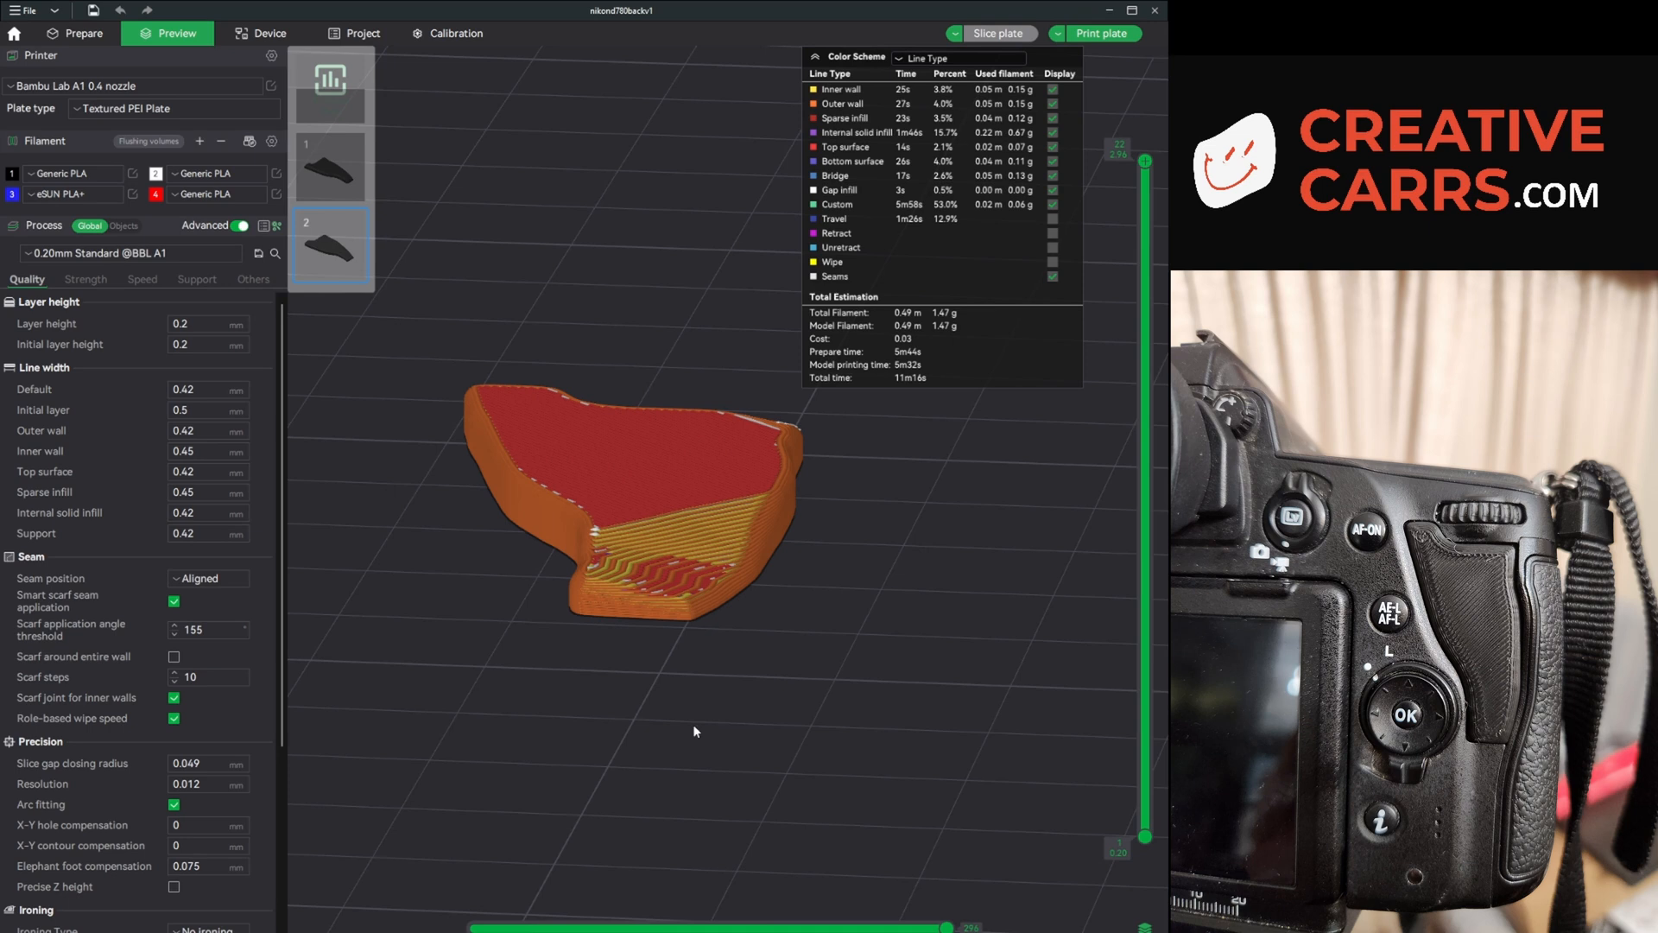
{"action": "left_click", "coordinate": [268, 33]}
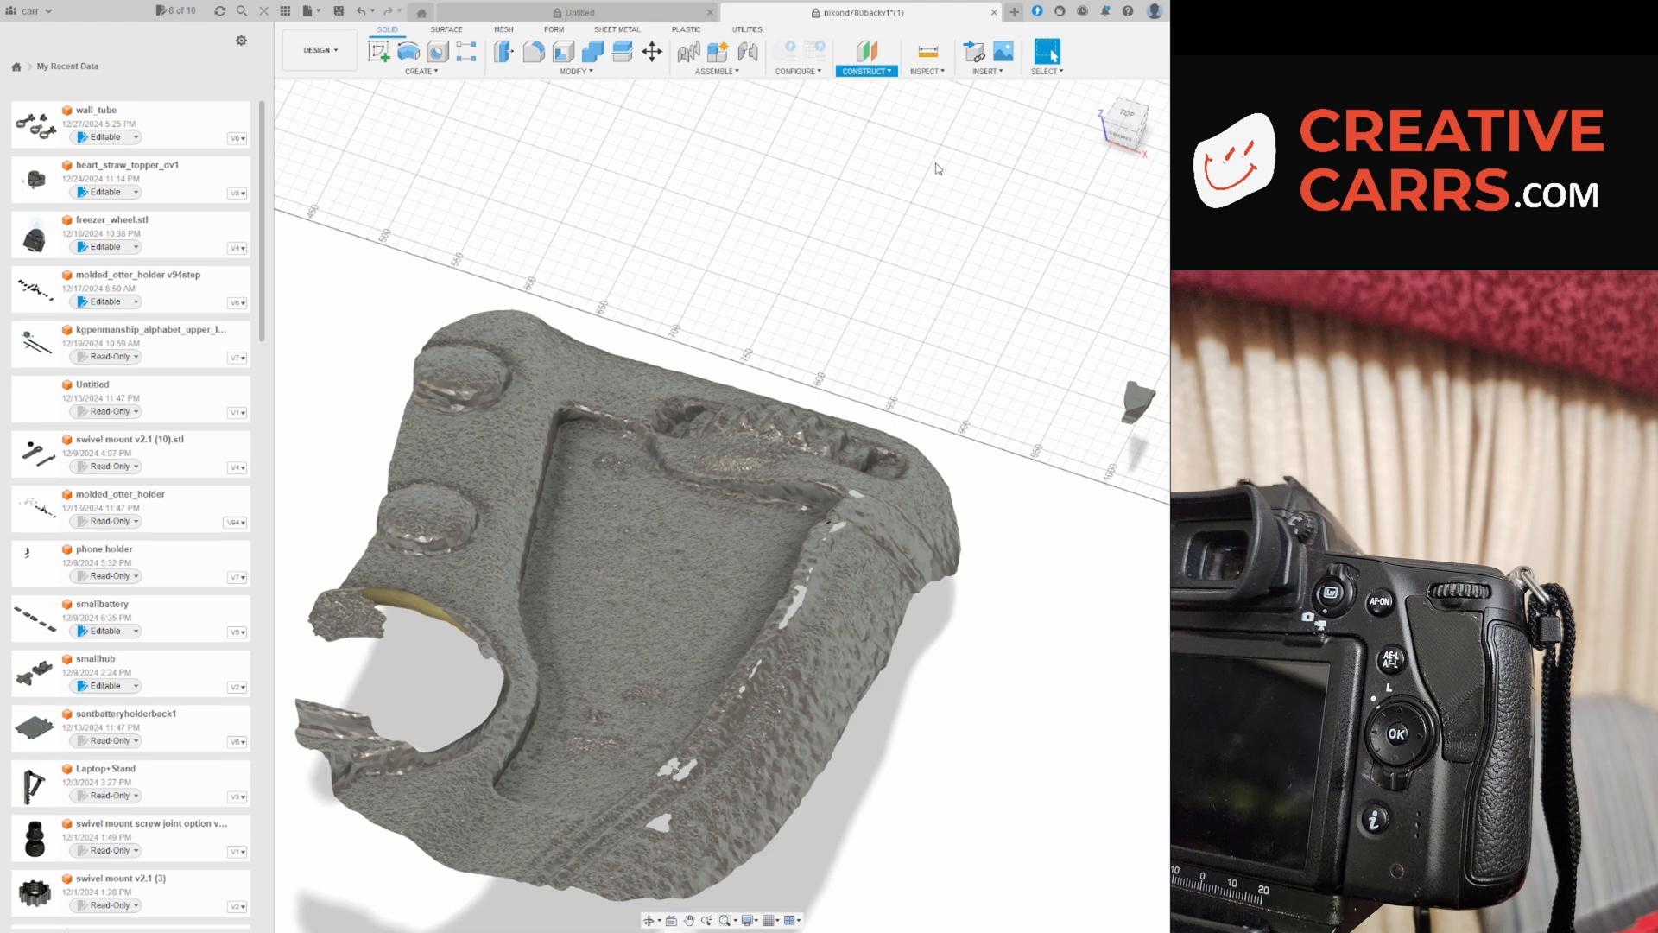
{"action": "mouse_move", "coordinate": [931, 152]}
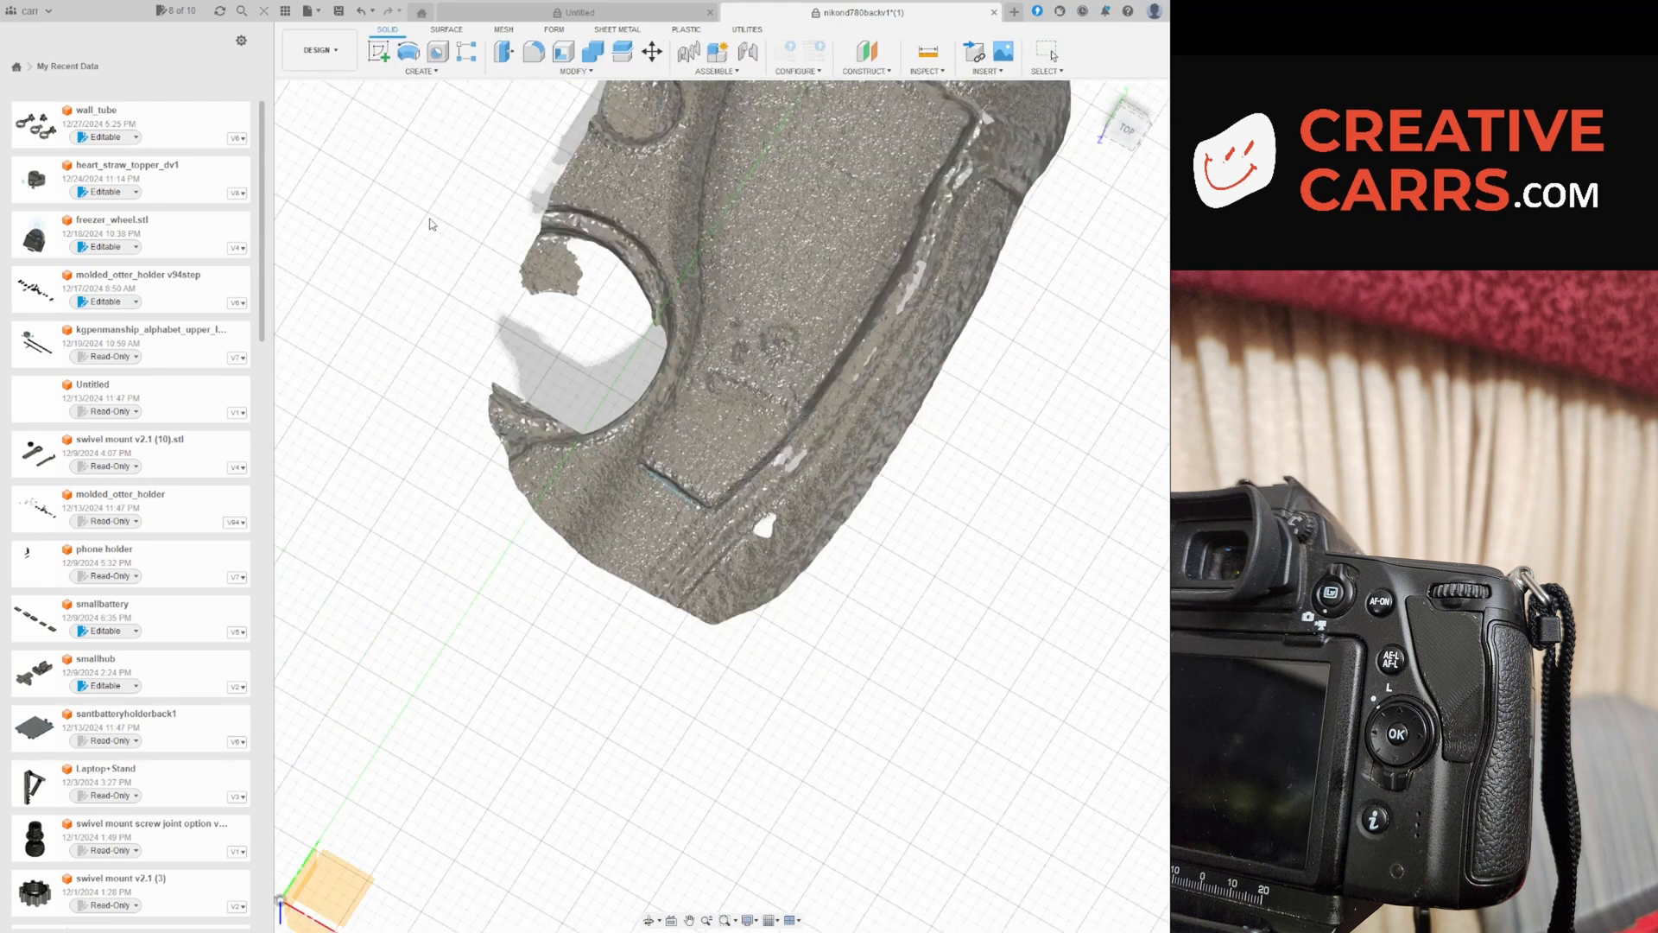
Orient the view to the back of the mesh and start a new sketch.
{"action": "left_click", "coordinate": [666, 489]}
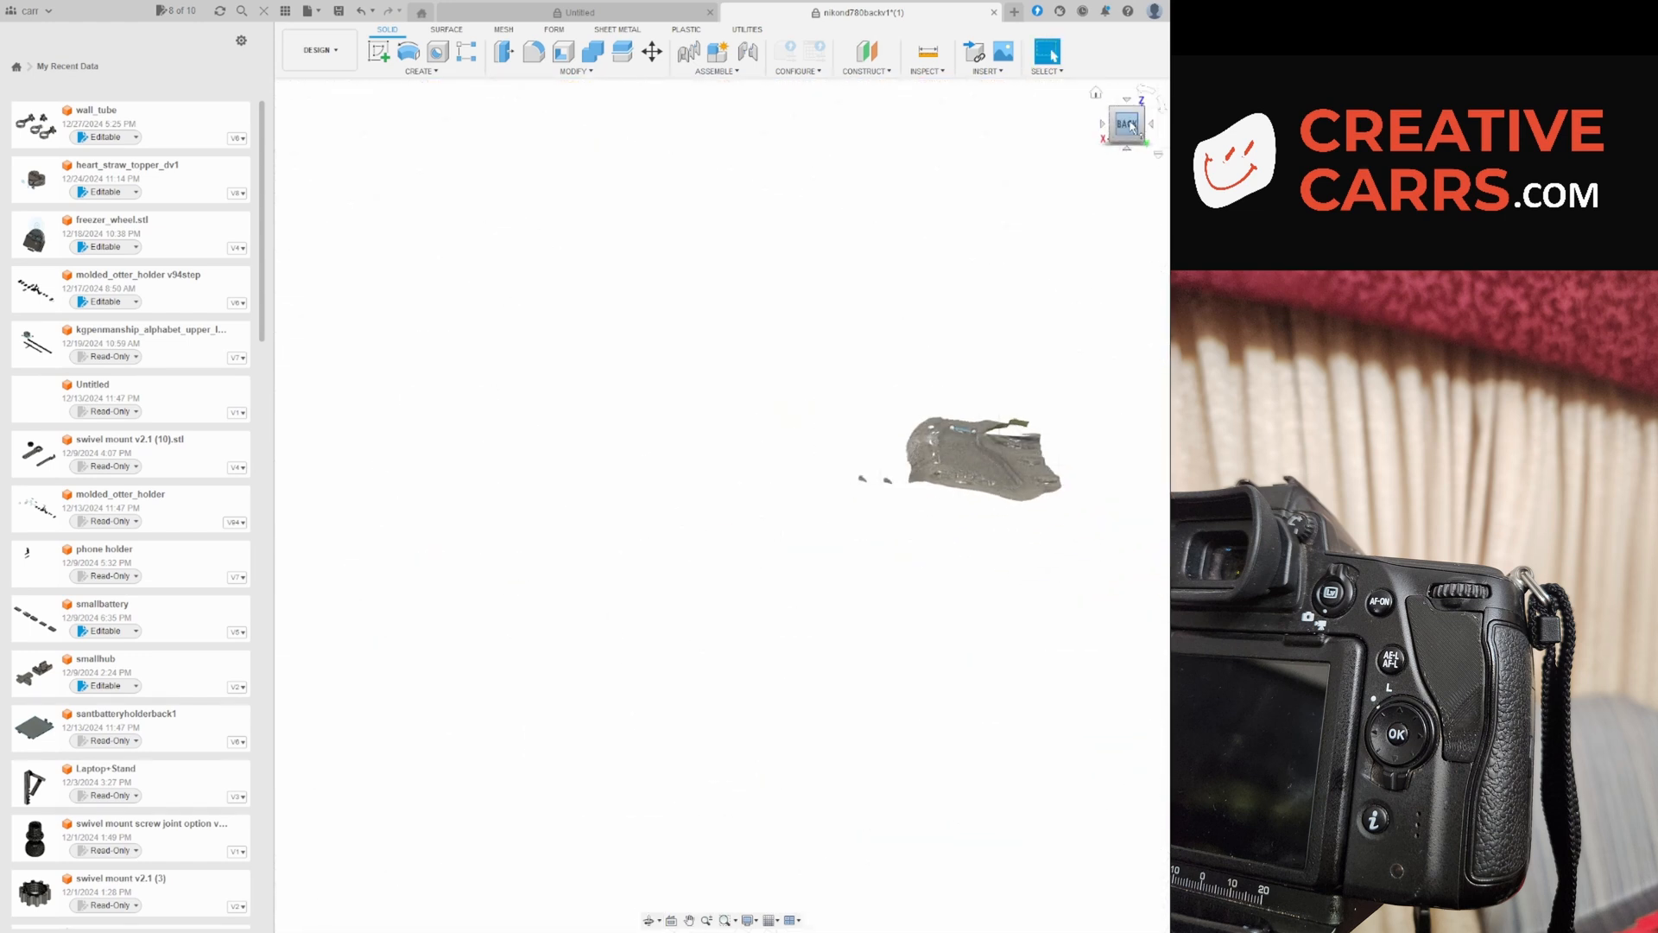
{"action": "left_click", "coordinate": [1126, 125]}
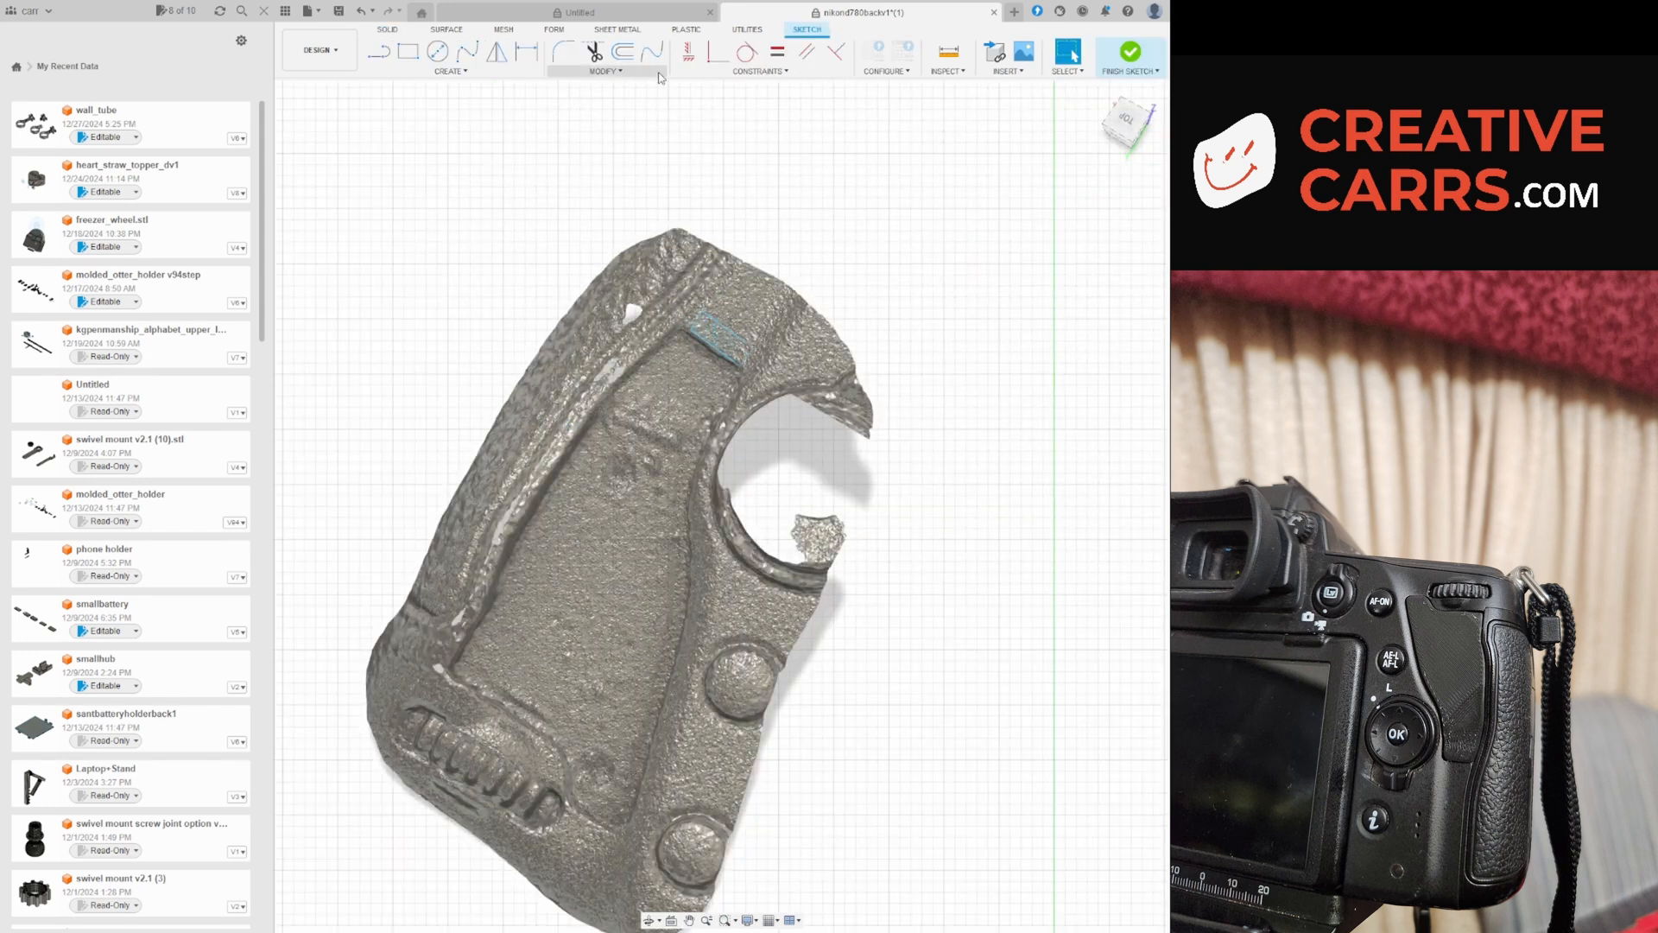
Finish the grip profile sketch so it can be extruded through the mesh.
{"action": "left_click", "coordinate": [1129, 52]}
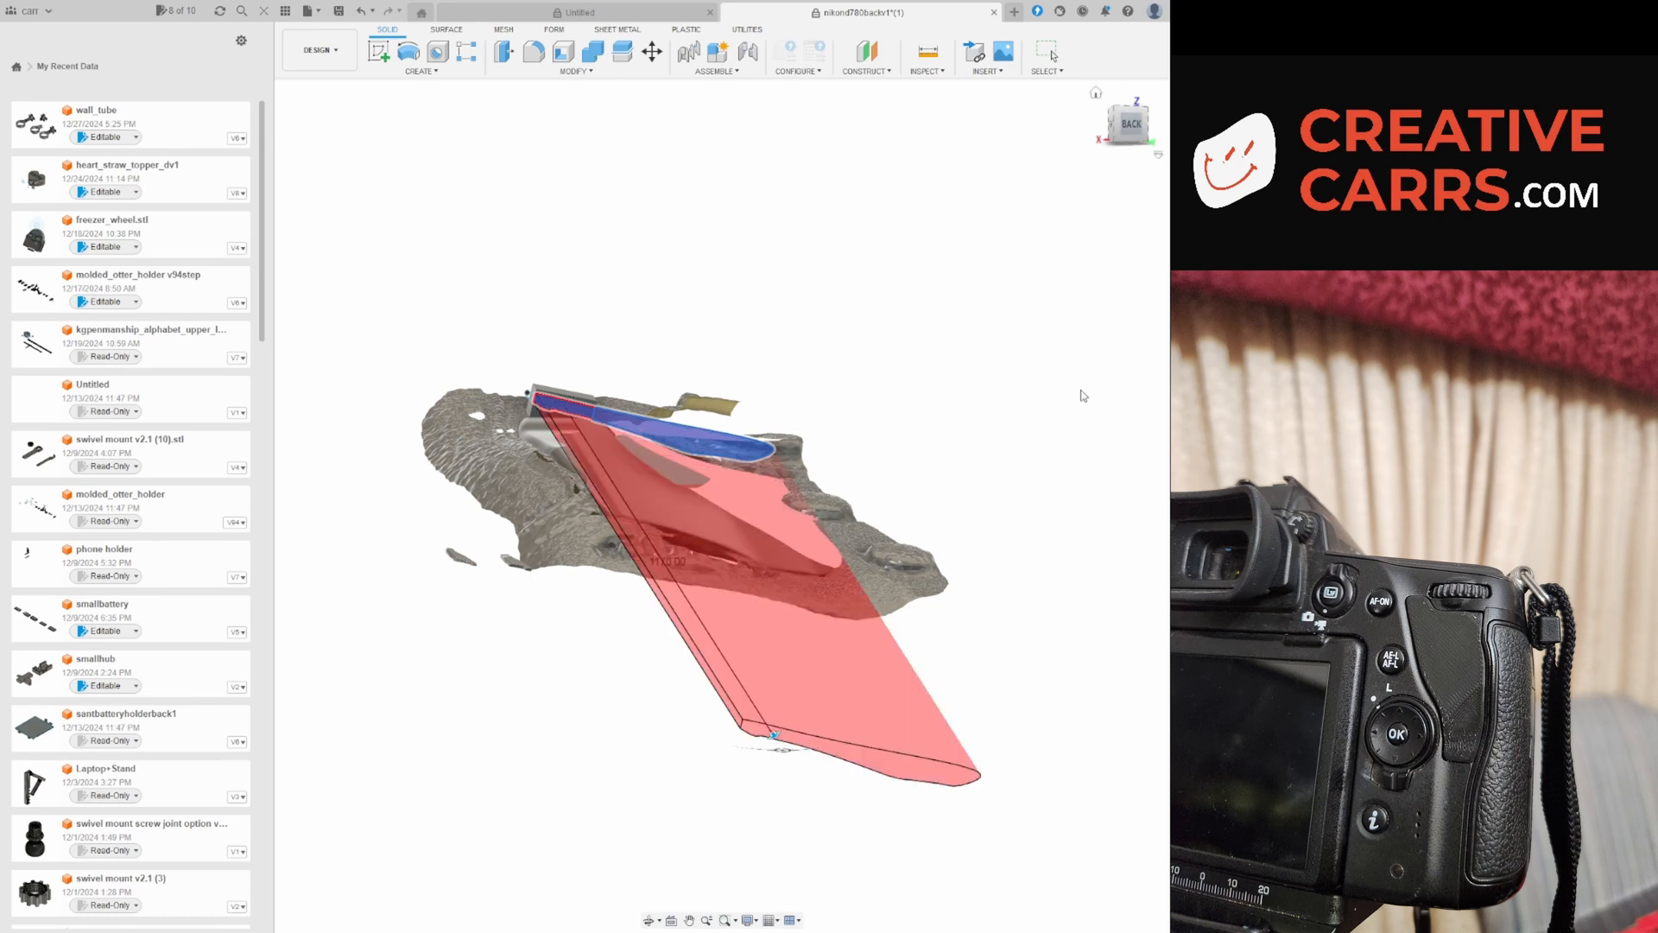
{"action": "mouse_move", "coordinate": [1004, 371]}
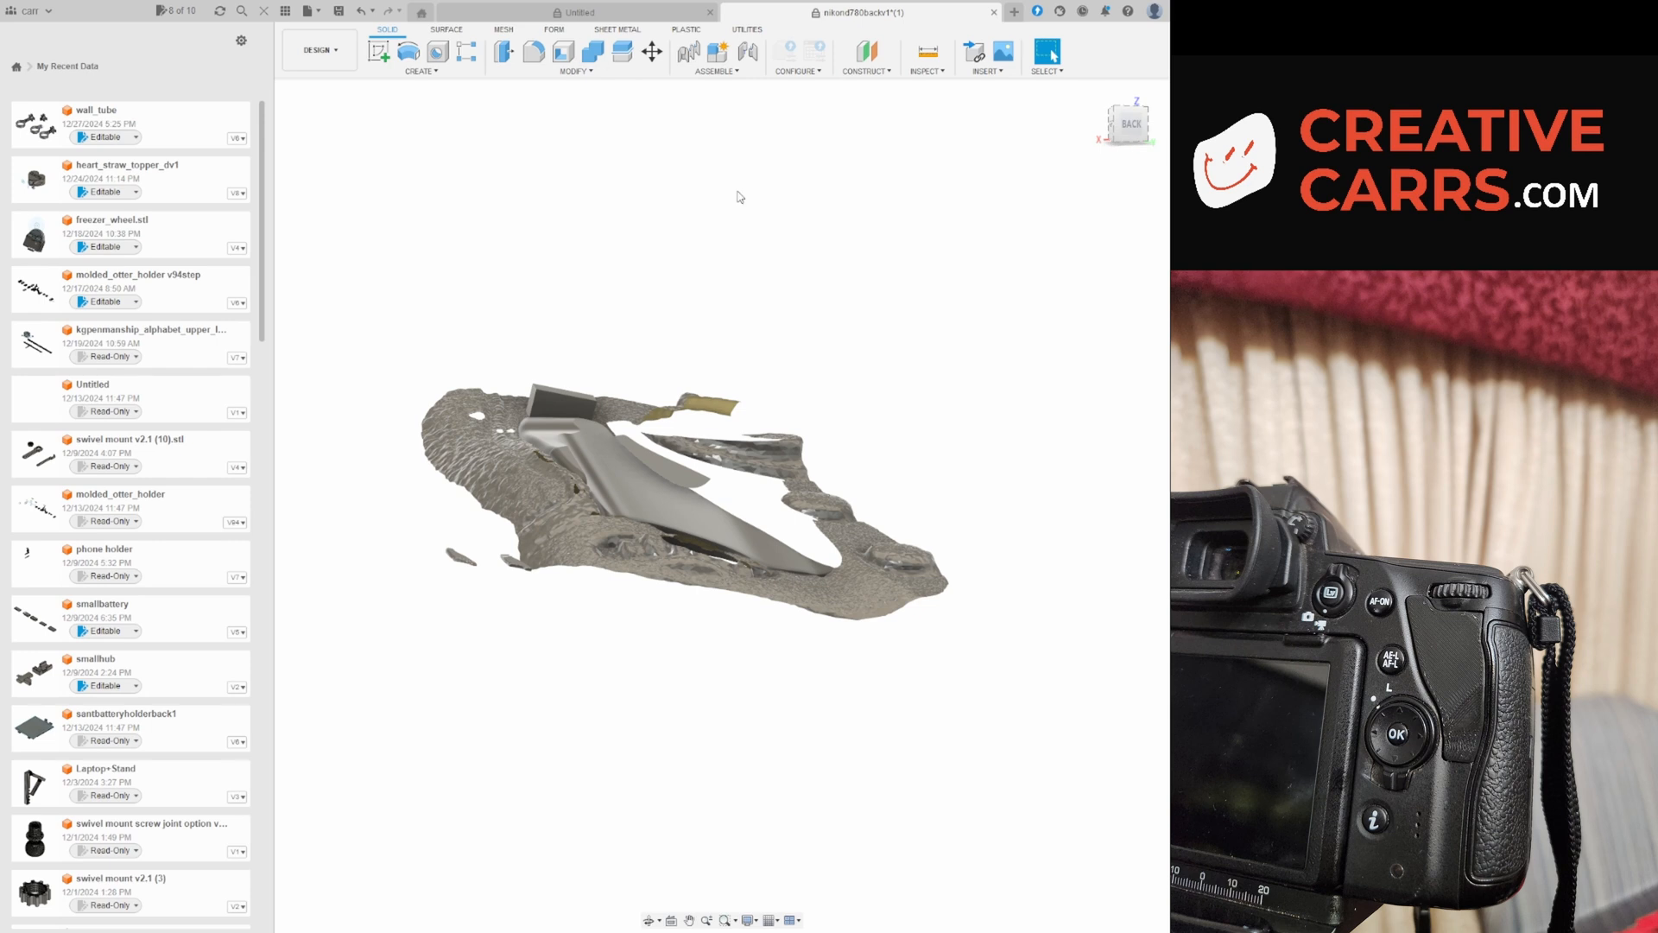
Confirm the Extrude to create the solid slab body inside the scan.
{"action": "left_click", "coordinate": [674, 512]}
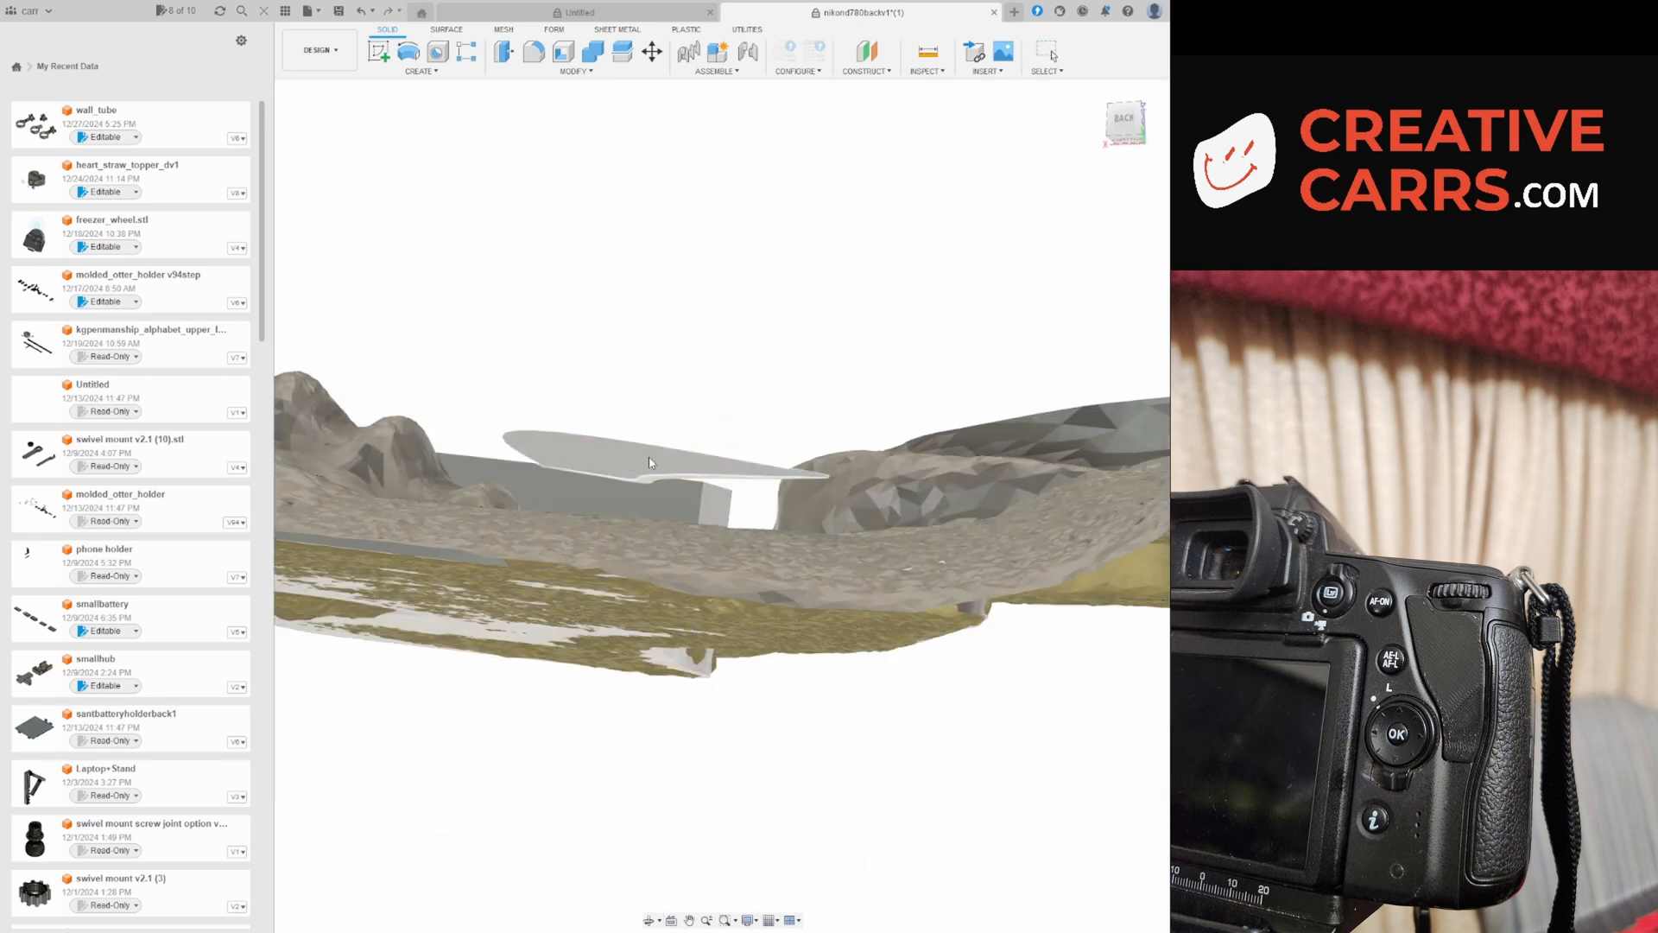
Select the slab's top face and orbit its curved edge to compare with the scan.
{"action": "left_click", "coordinate": [651, 462]}
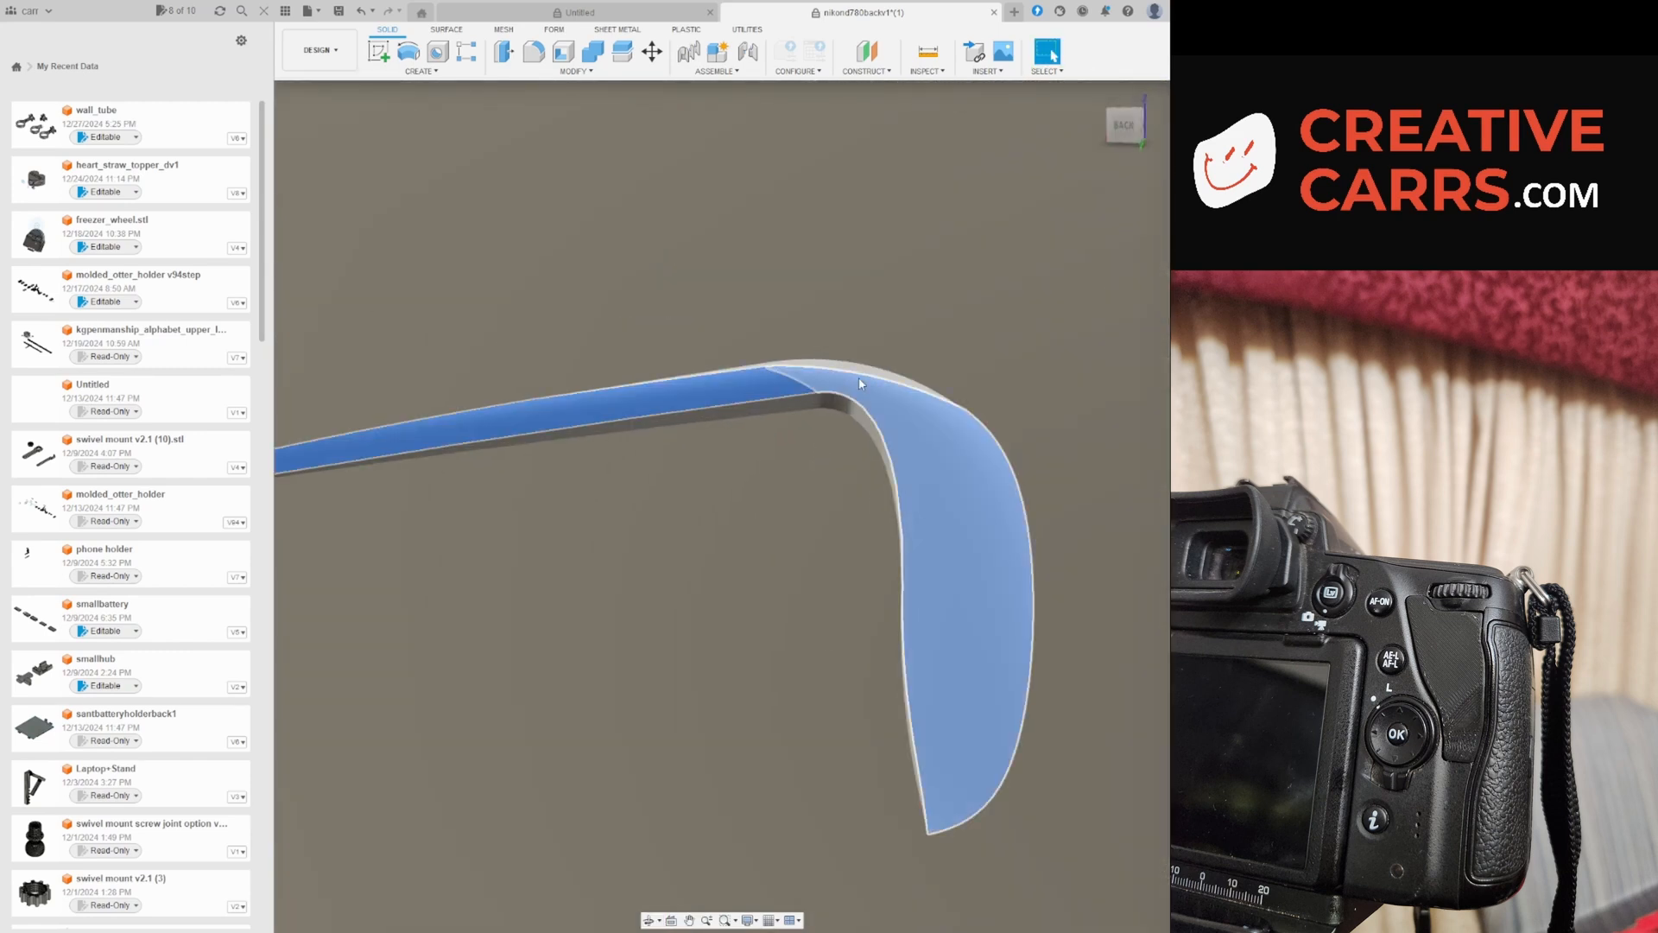
{"action": "left_click_drag", "start_coordinate": [857, 383], "coordinate": [825, 498]}
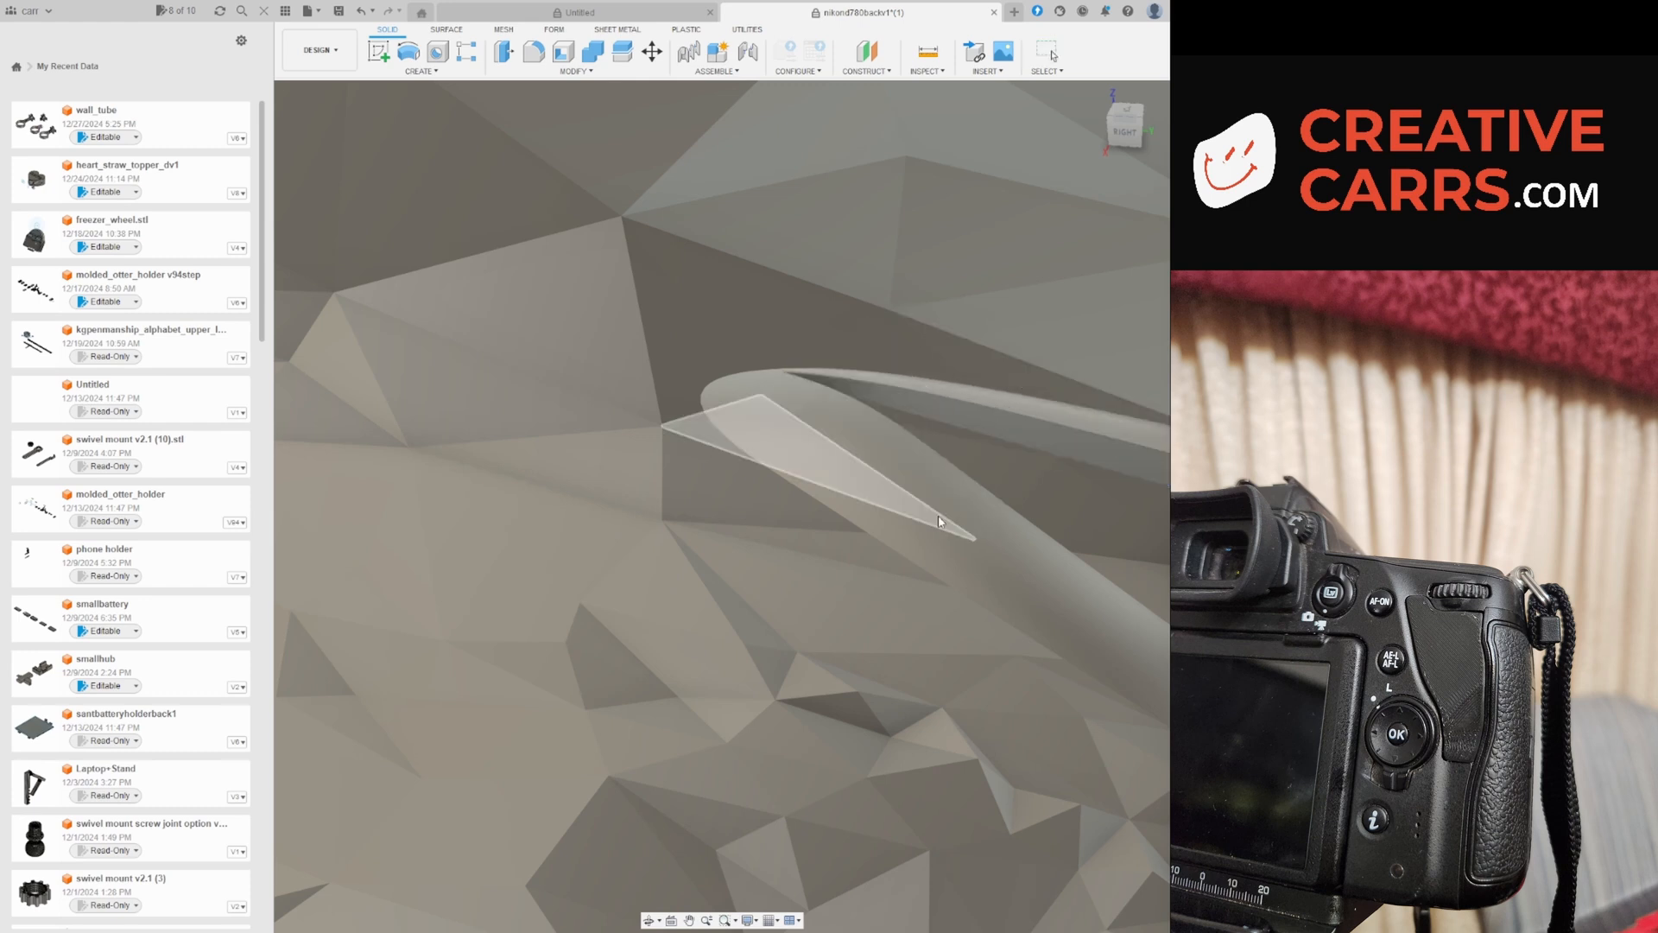
{"action": "left_click_drag", "start_coordinate": [942, 518], "coordinate": [730, 581]}
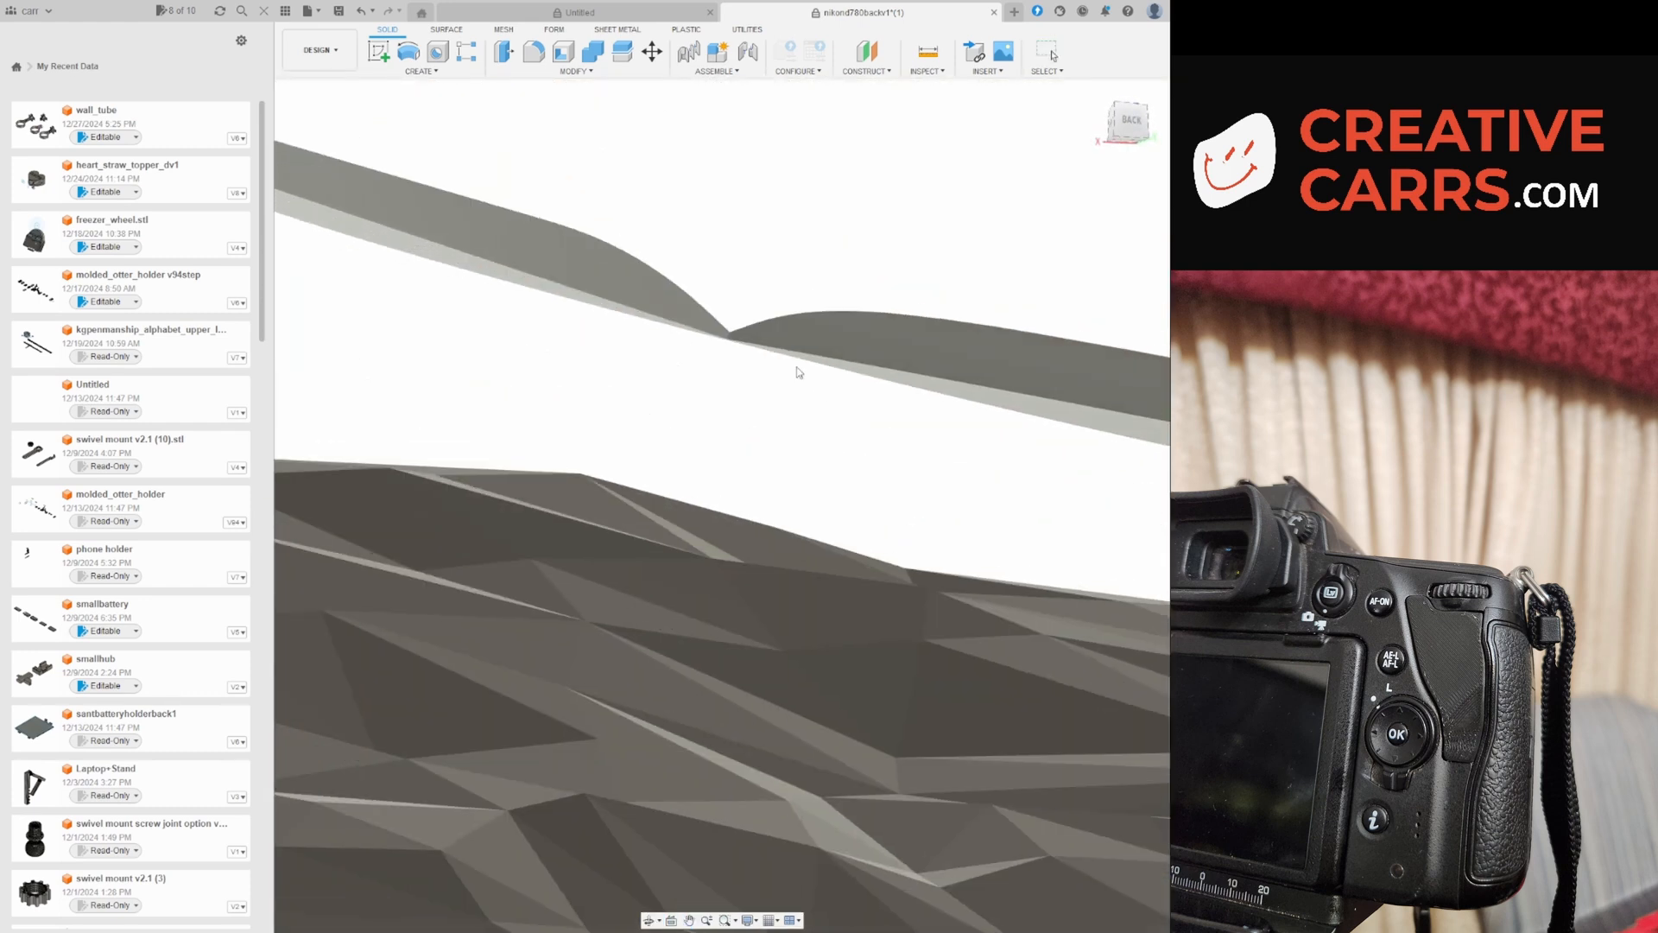
{"action": "left_click", "coordinate": [941, 394]}
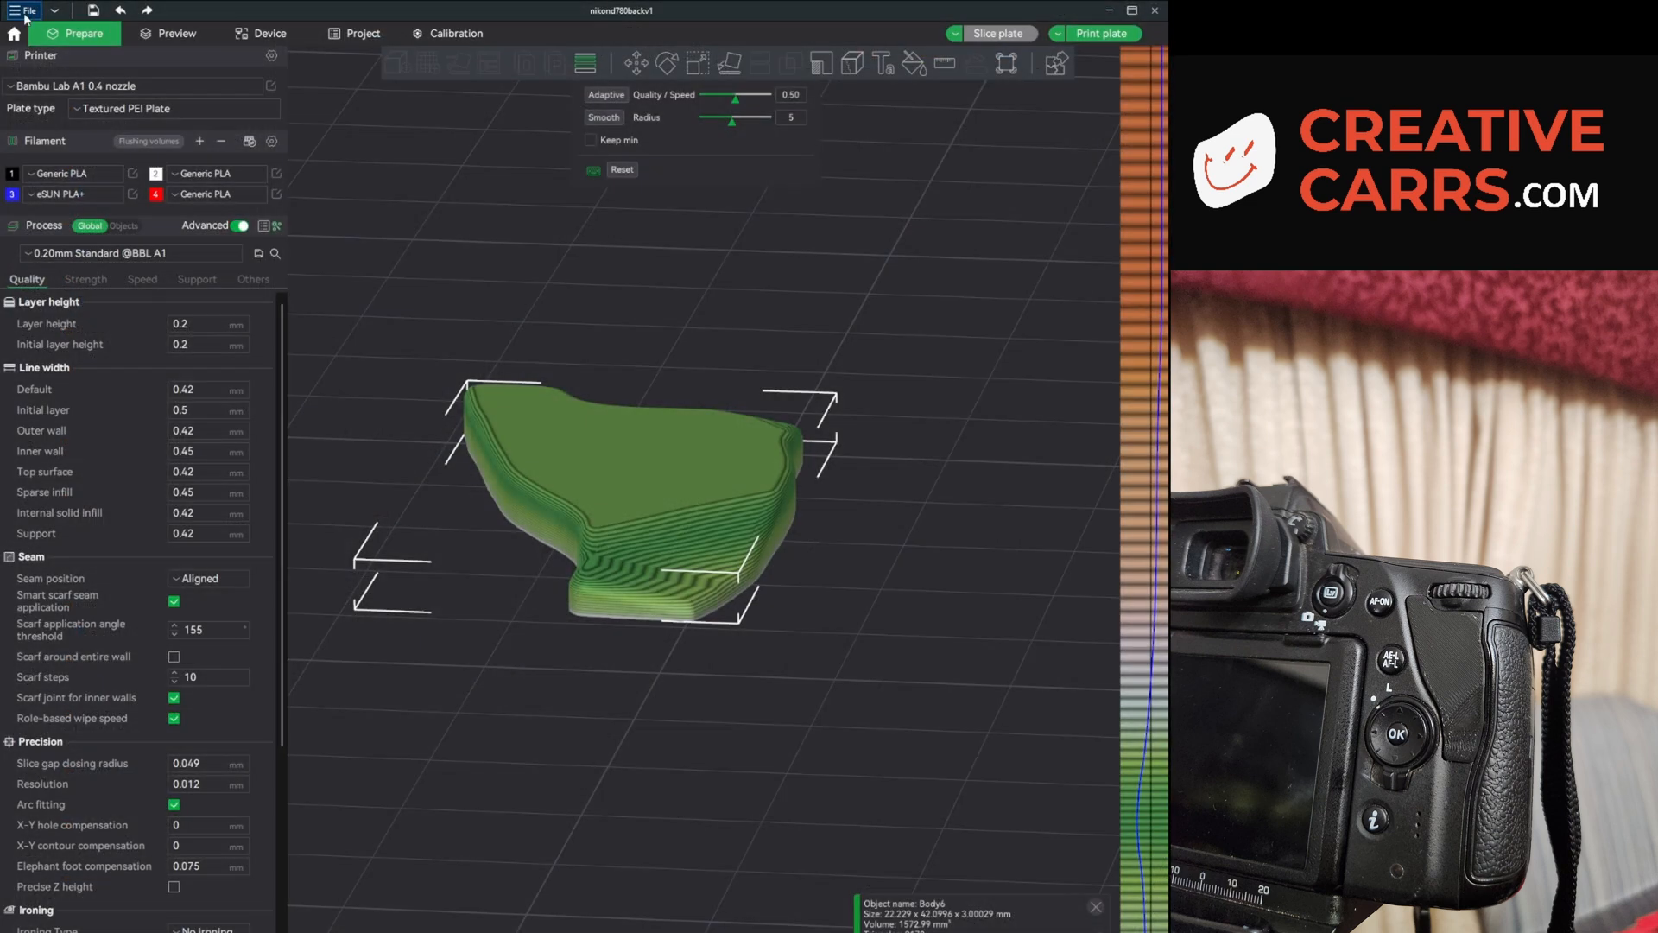
{"action": "mouse_move", "coordinate": [805, 538]}
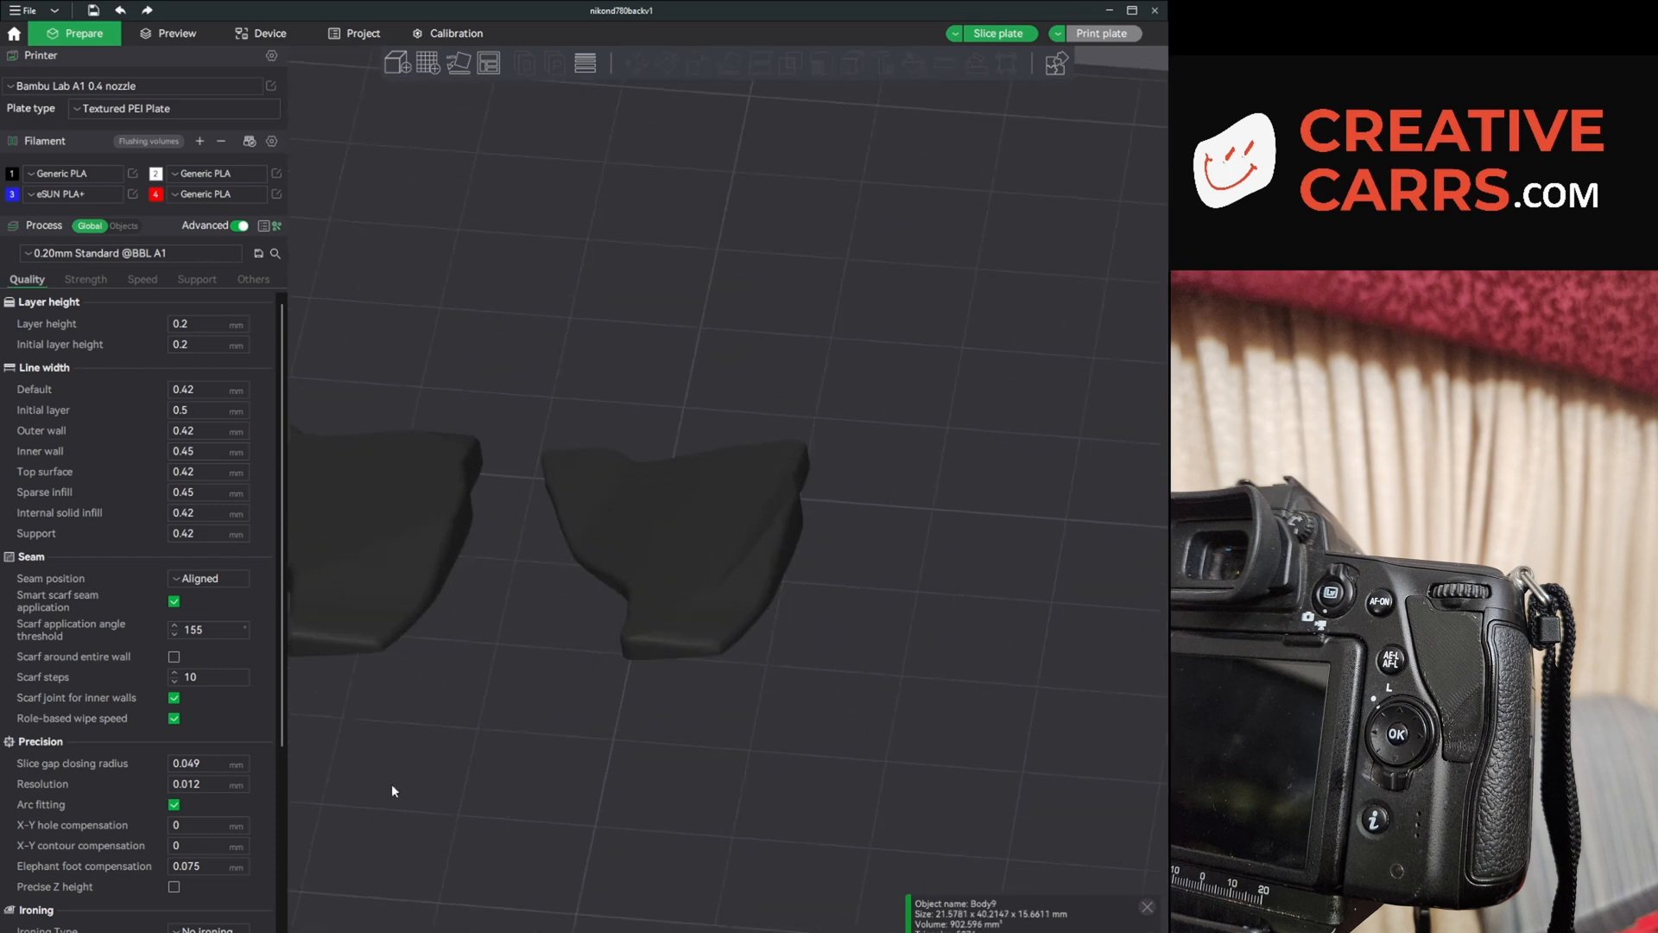
Orbit the build plates to check Body9's placement beside the earlier grip.
{"action": "left_click_drag", "start_coordinate": [392, 790], "coordinate": [902, 753]}
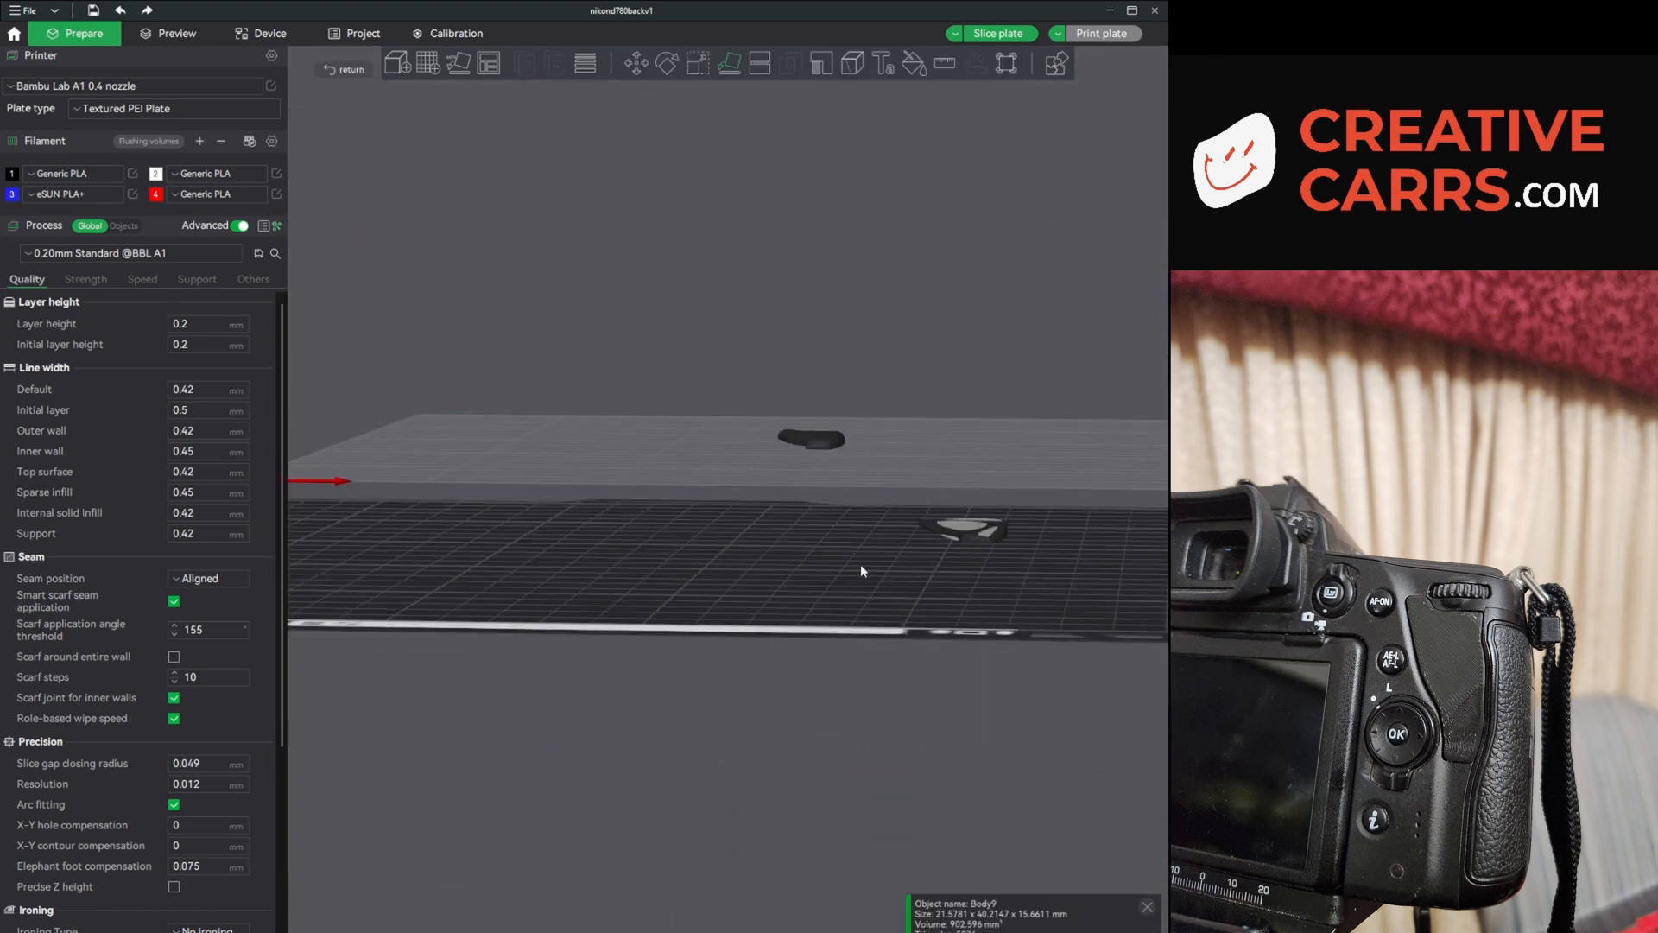
{"action": "left_click", "coordinate": [176, 33]}
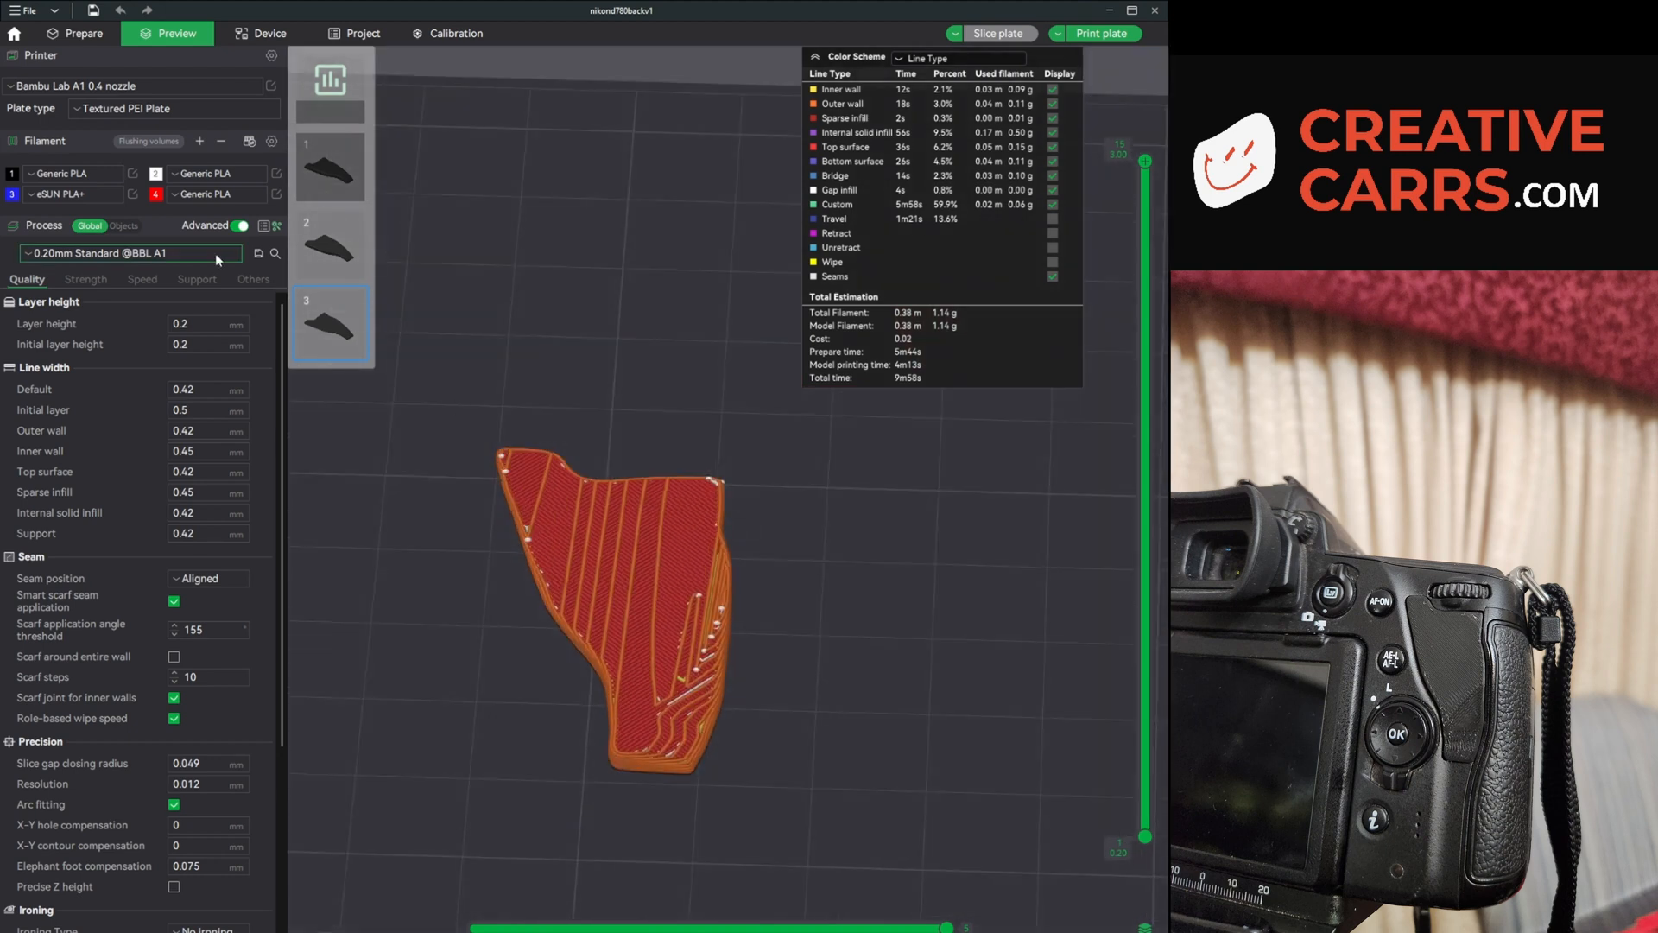
{"action": "left_click", "coordinate": [83, 33]}
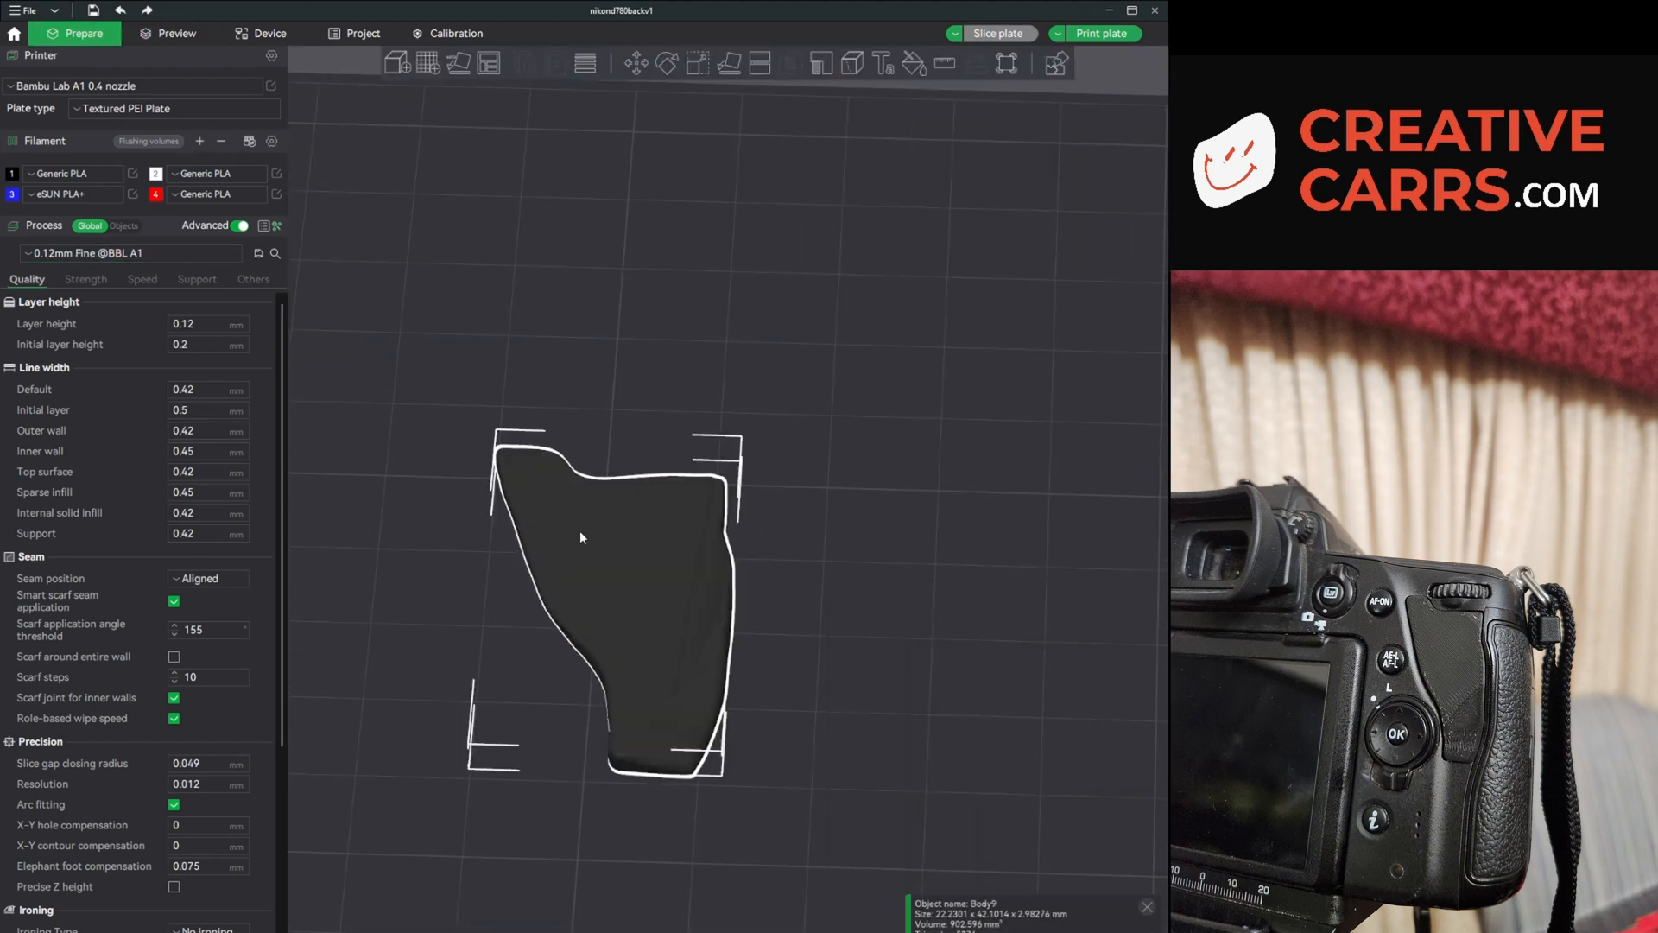
{"action": "left_click", "coordinate": [585, 63]}
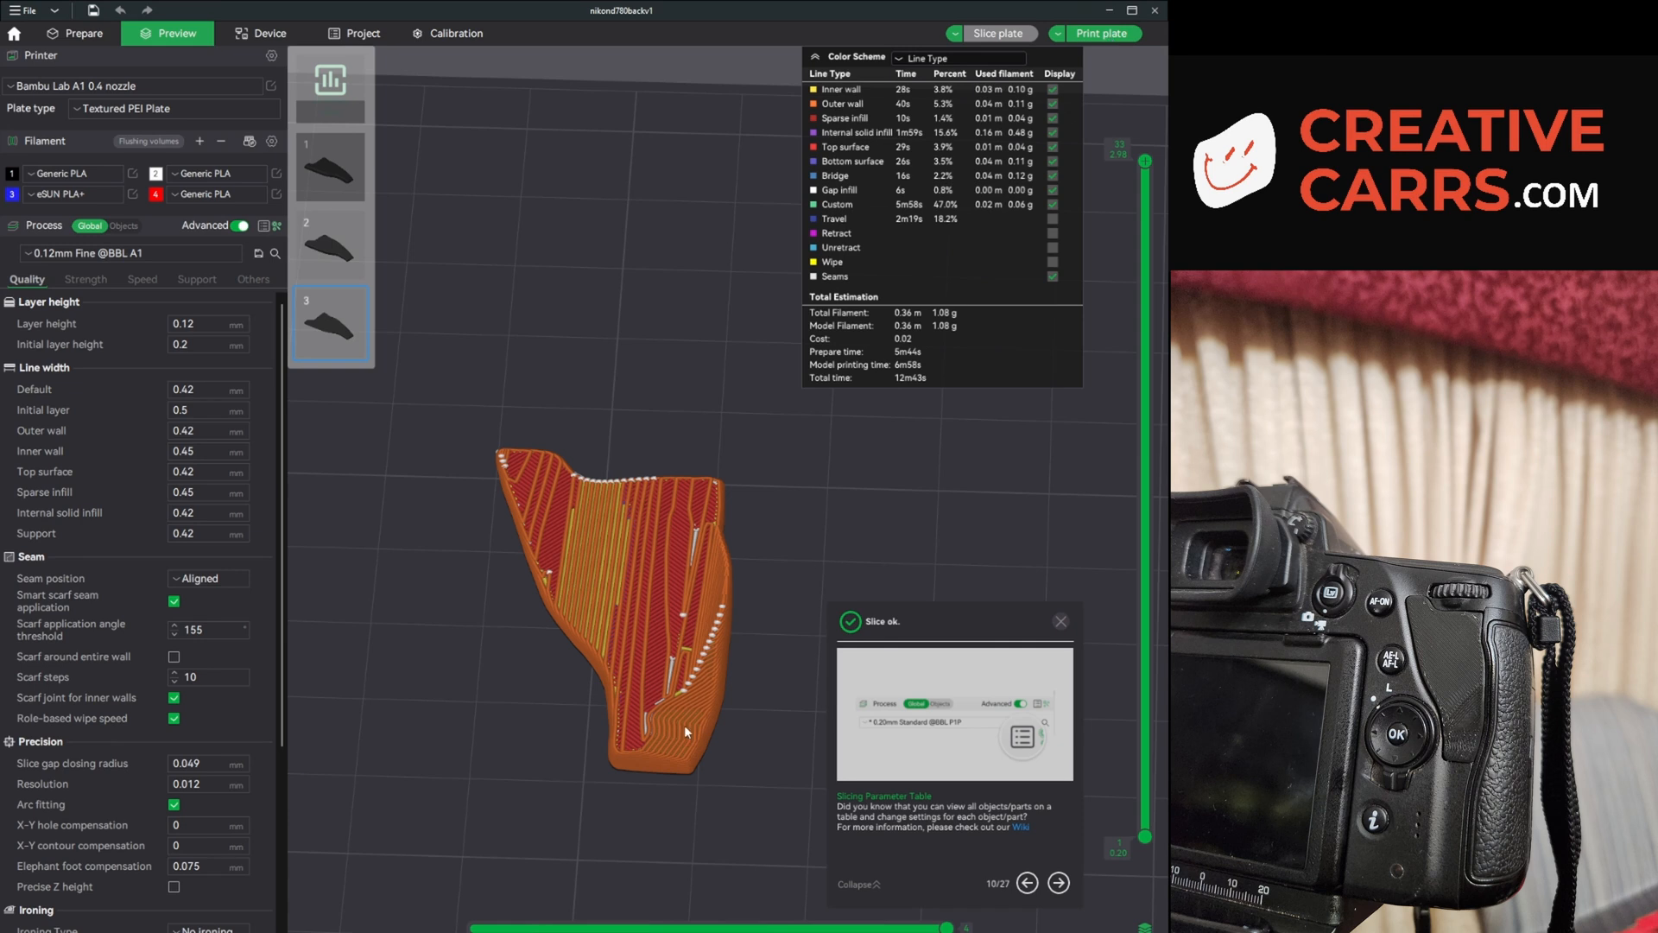
{"action": "left_click", "coordinate": [269, 33]}
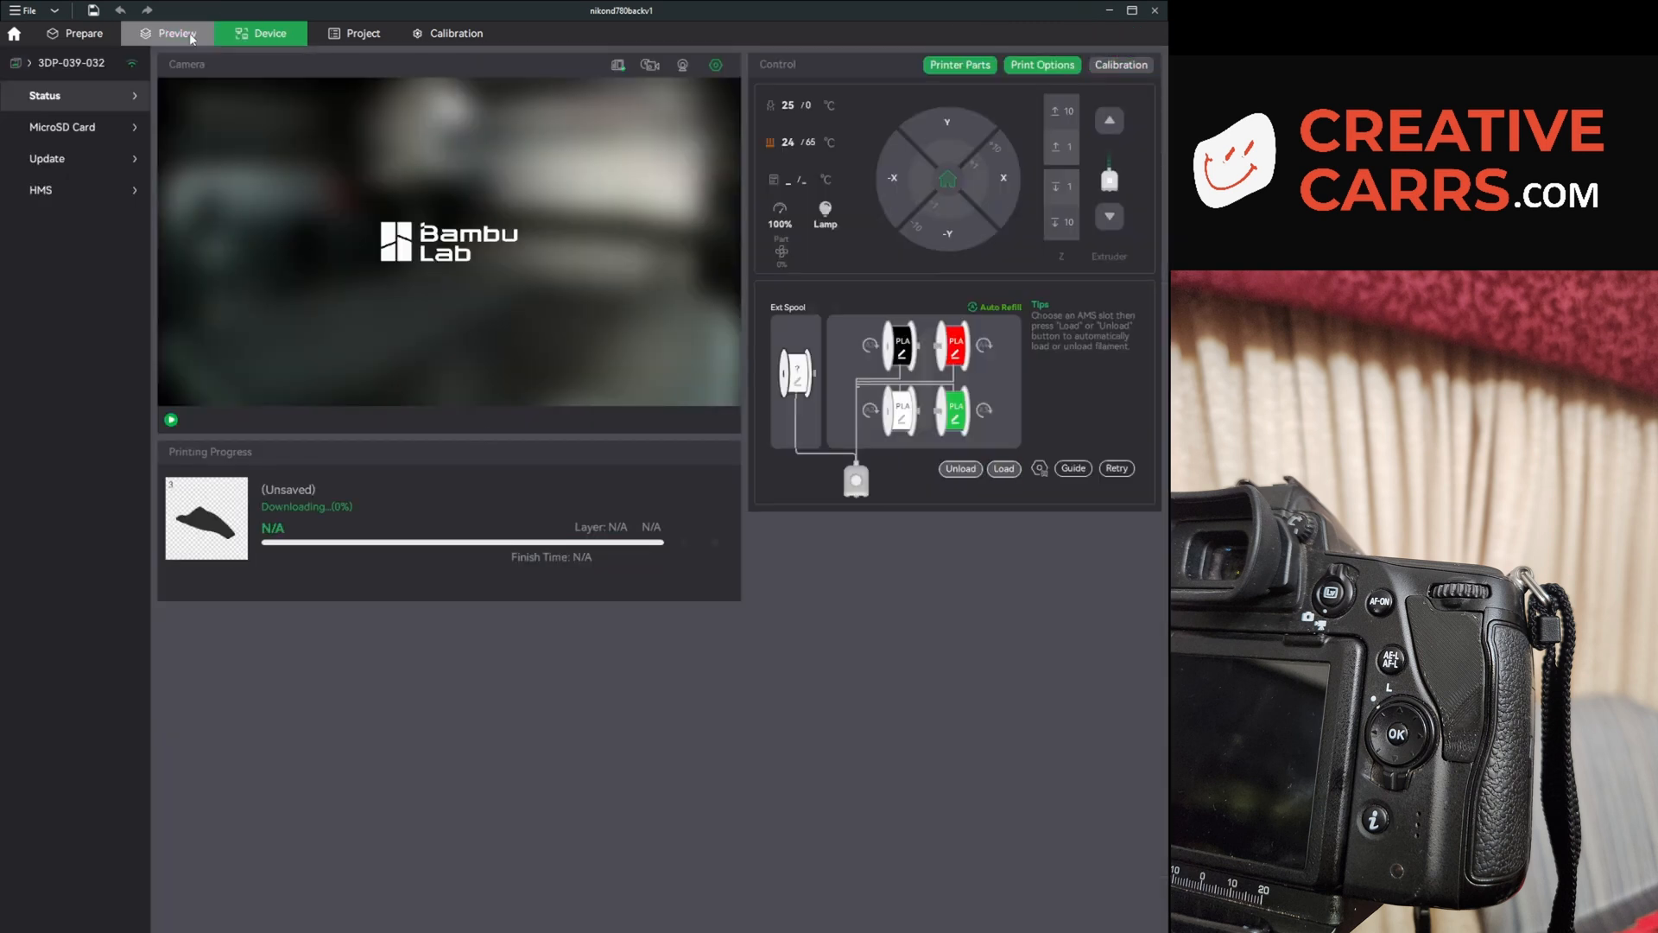
{"action": "left_click", "coordinate": [176, 33]}
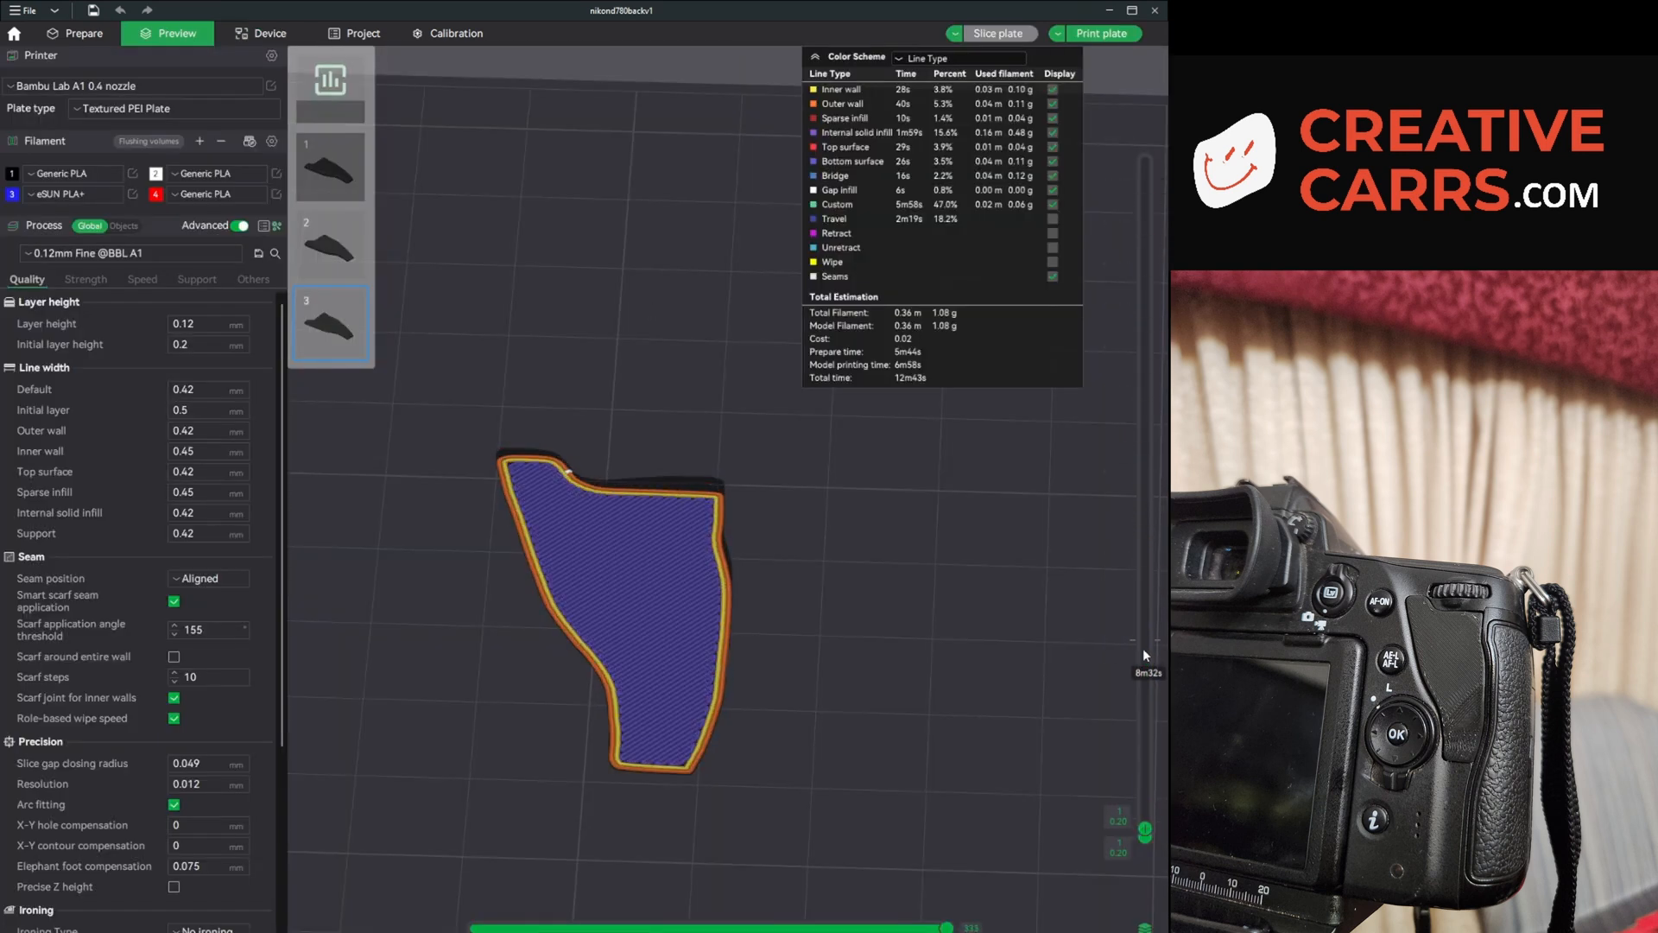